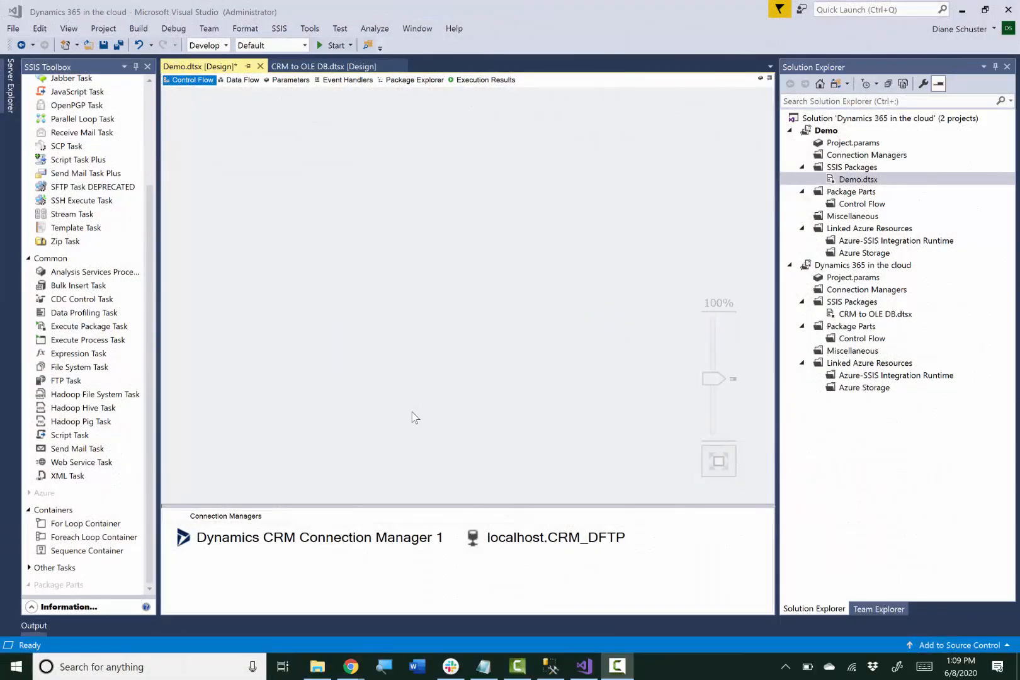
- Review the Dynamics CRM and localhost.CRM_DFTP connection managers without changing them
click(302, 537)
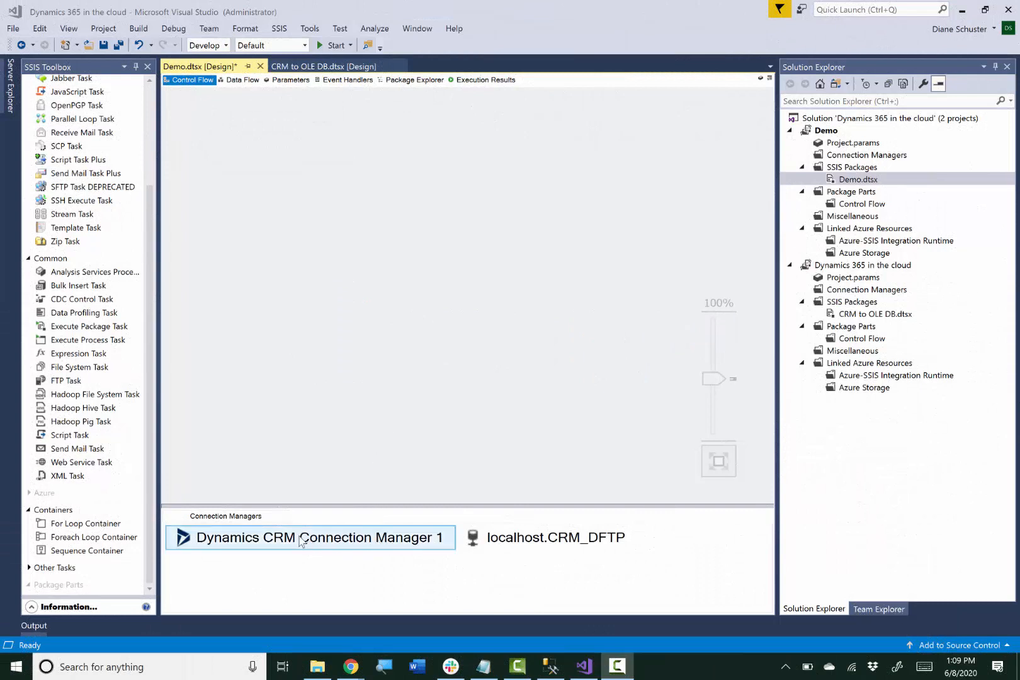
double_click(299, 538)
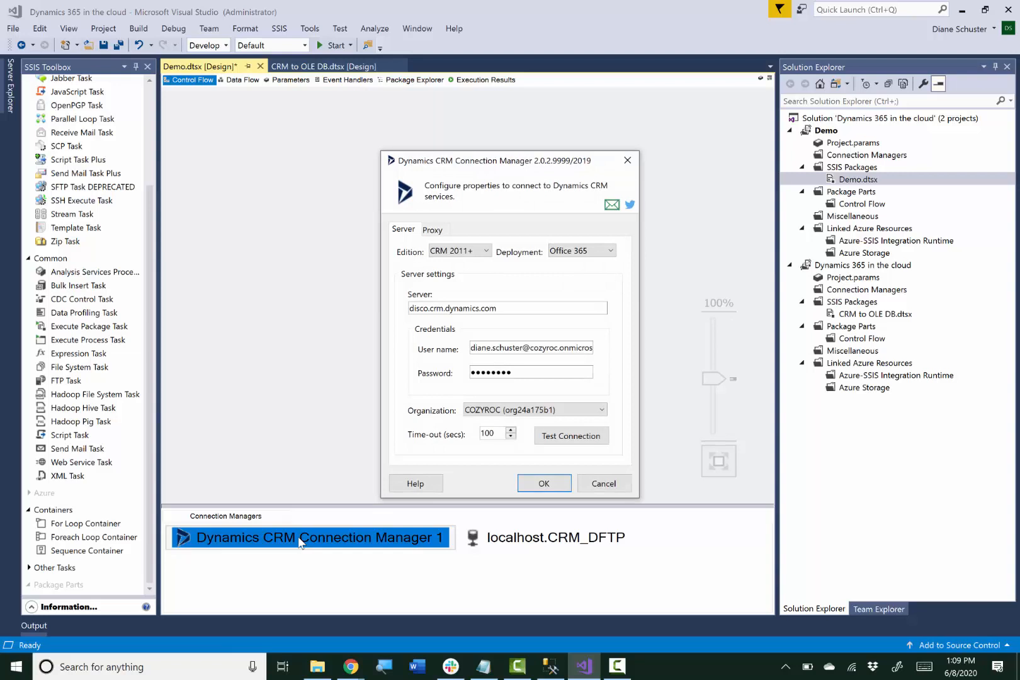
mouse_move(320, 544)
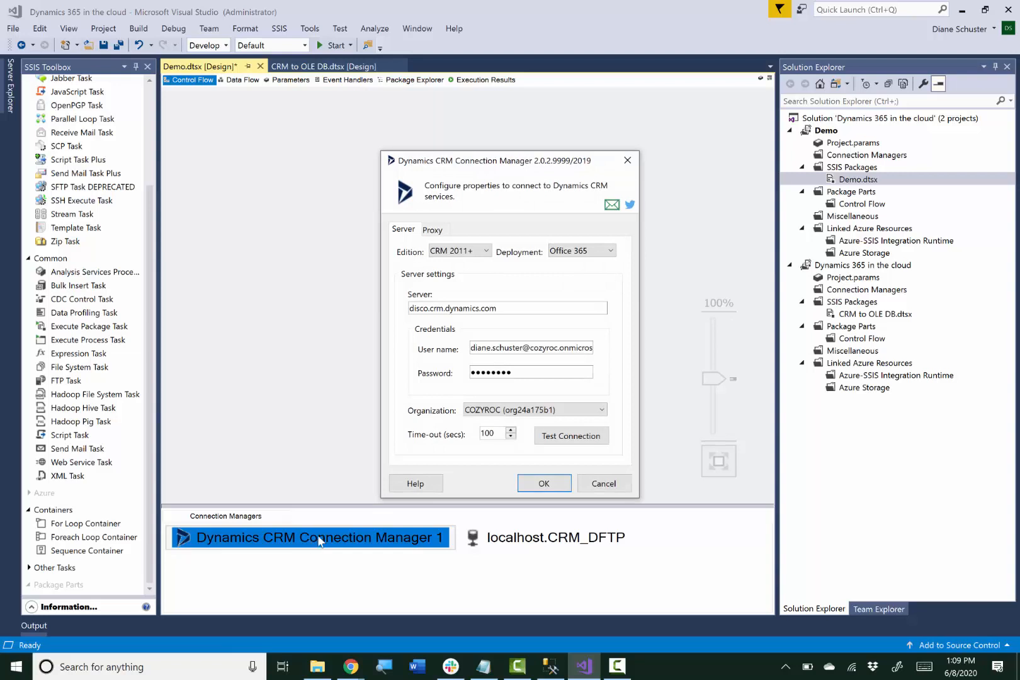
click(544, 484)
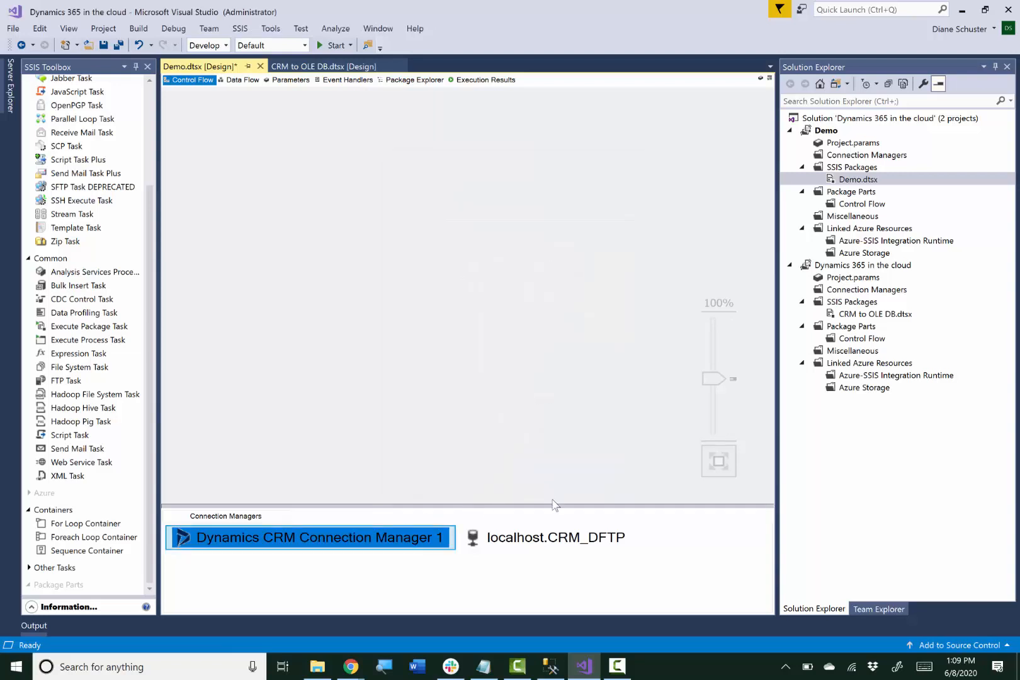
double_click(554, 538)
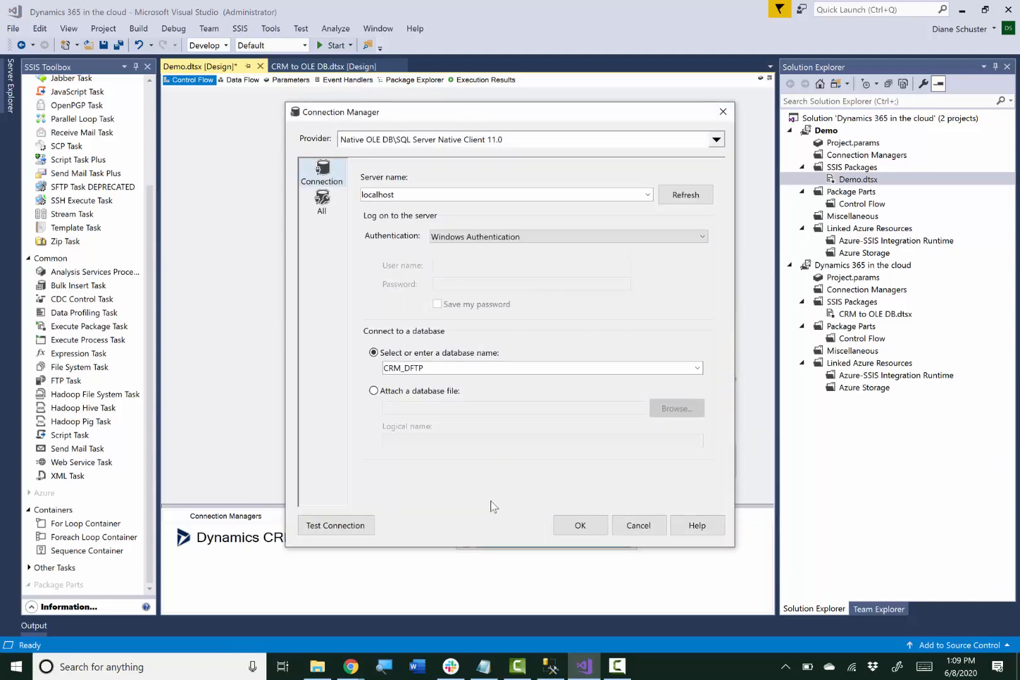
mouse_move(496, 506)
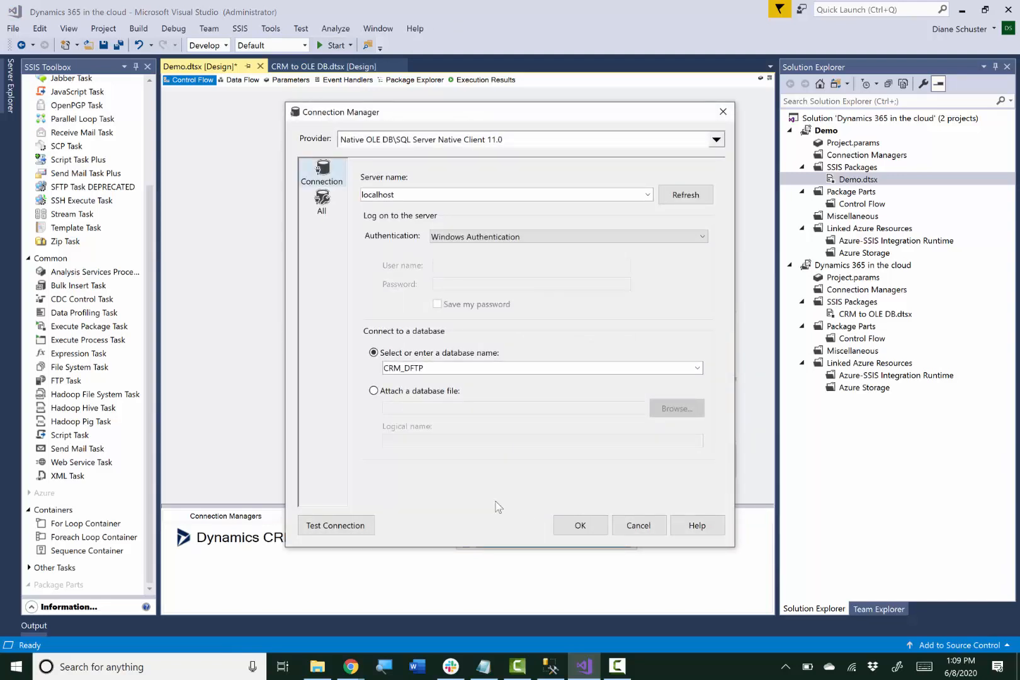
click(579, 525)
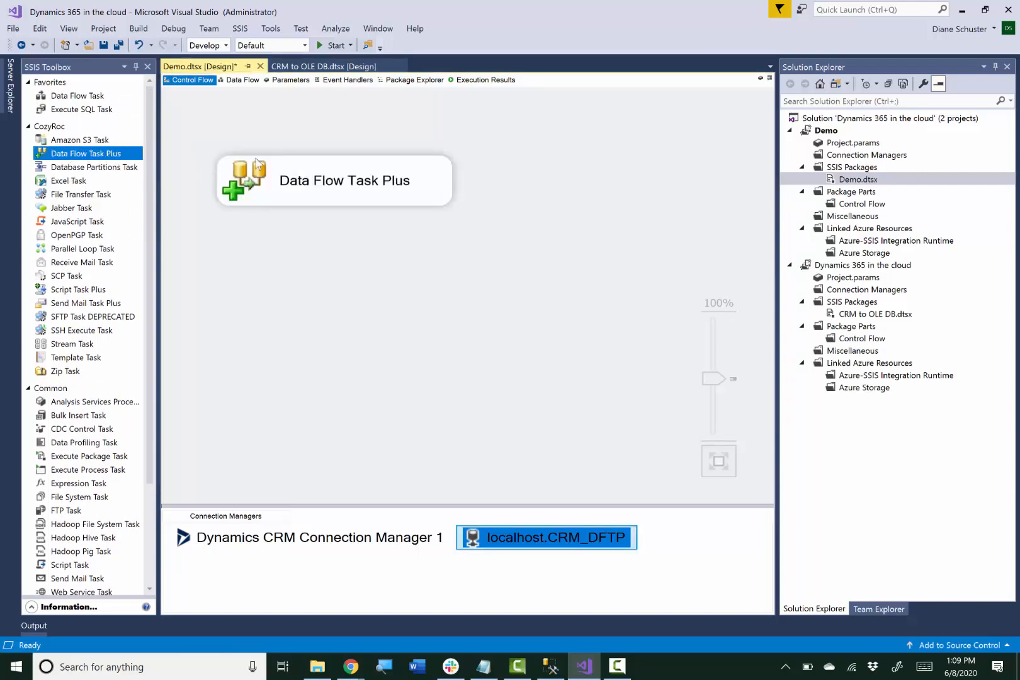
- Set DelayValidation to True on the Data Flow Task Plus via its properties
right_click(346, 180)
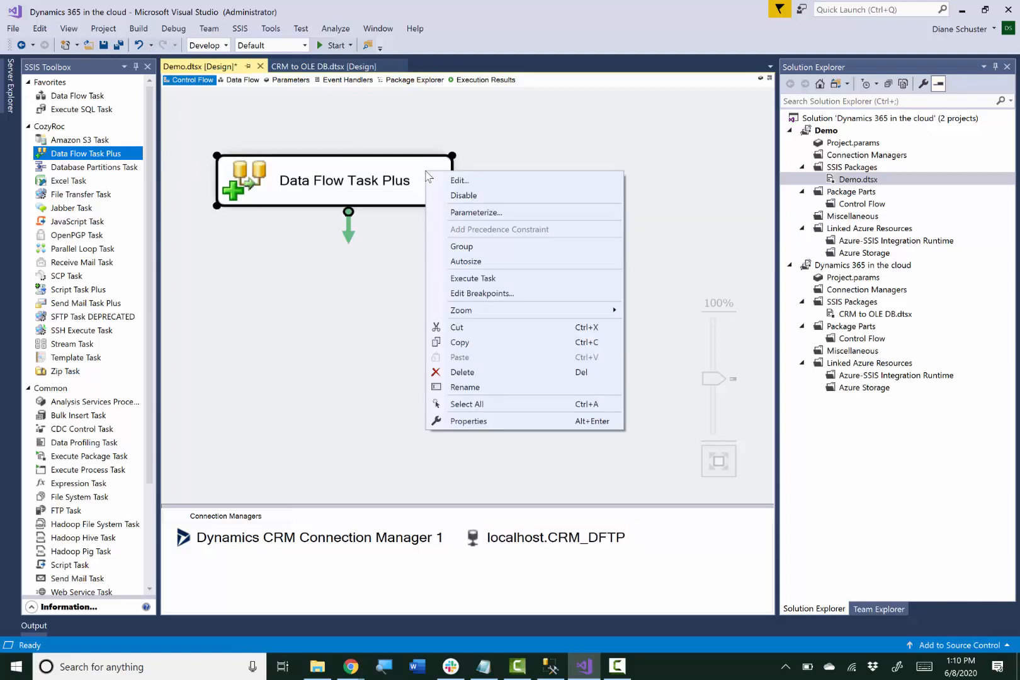
mouse_move(480, 380)
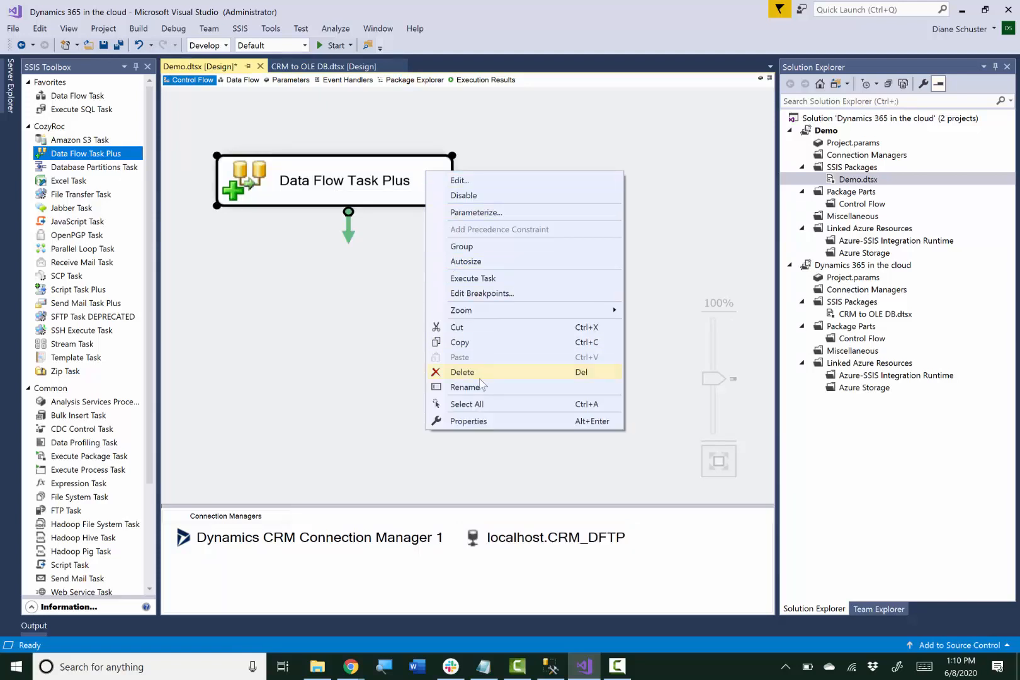
click(468, 421)
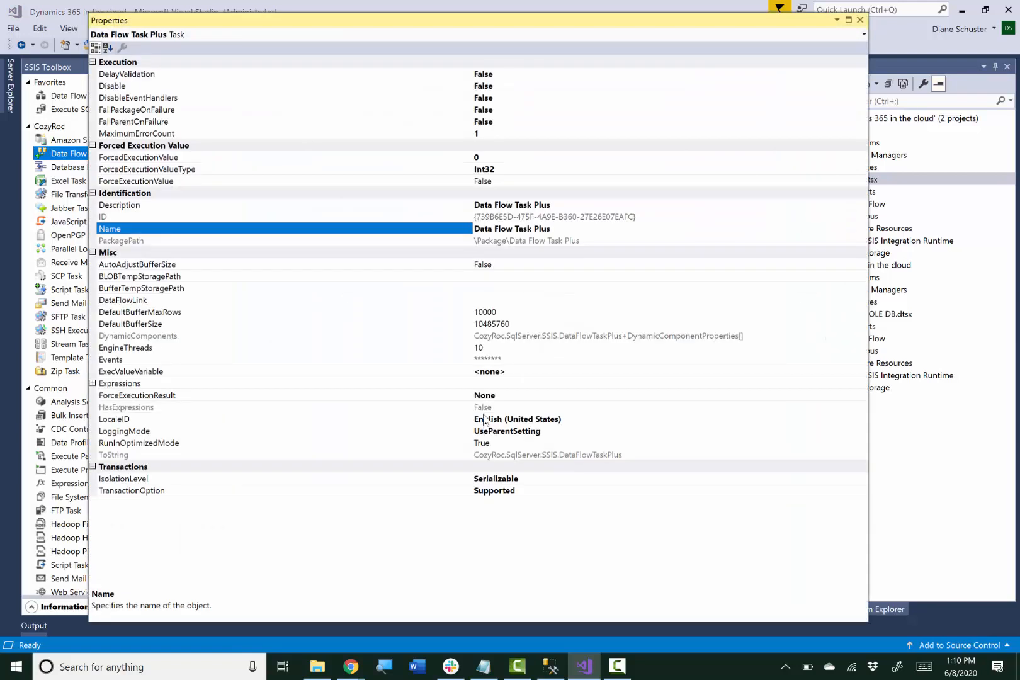
click(126, 74)
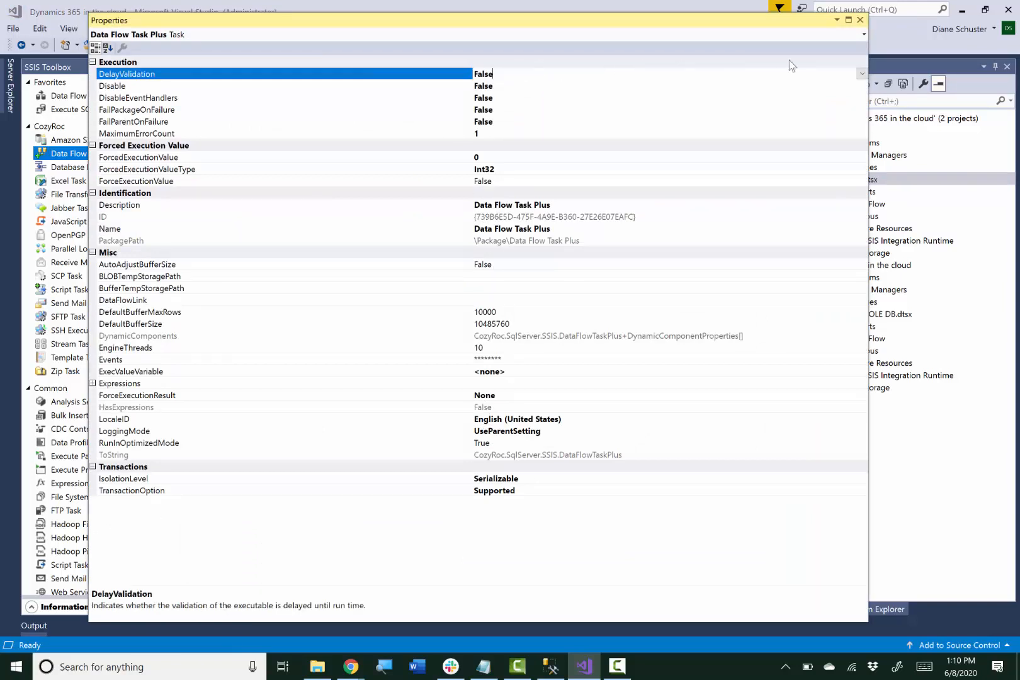
click(862, 74)
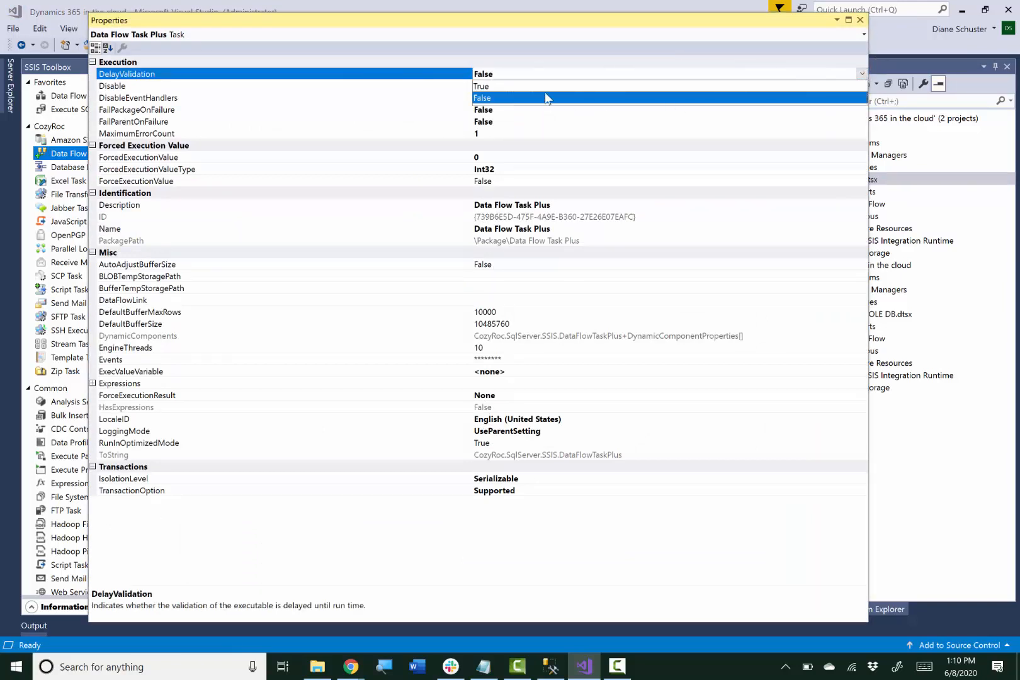
click(481, 86)
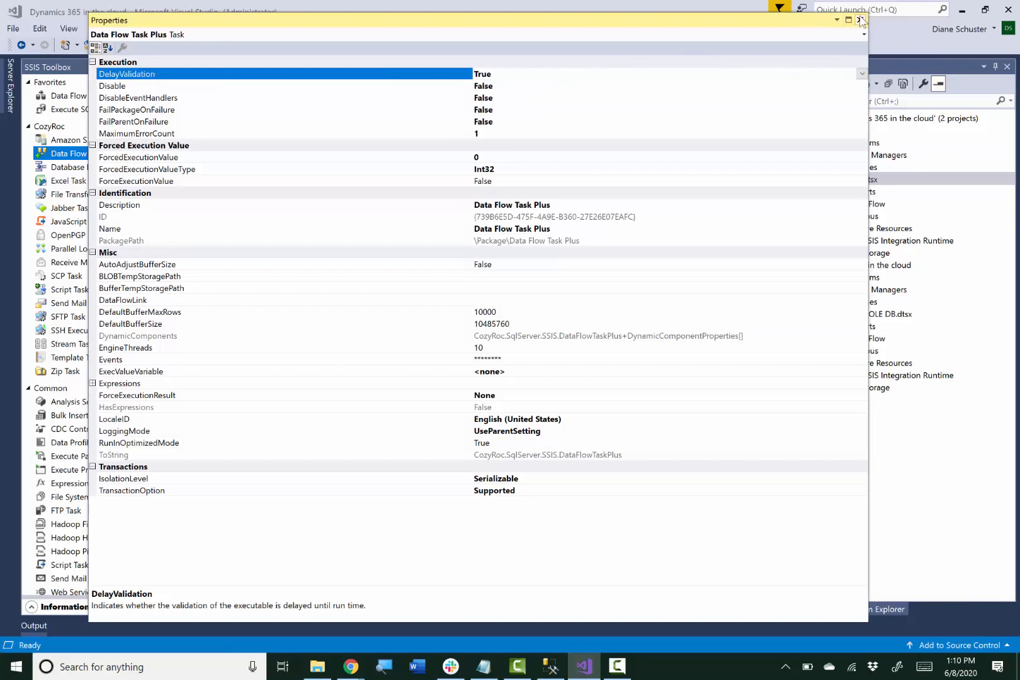
click(857, 21)
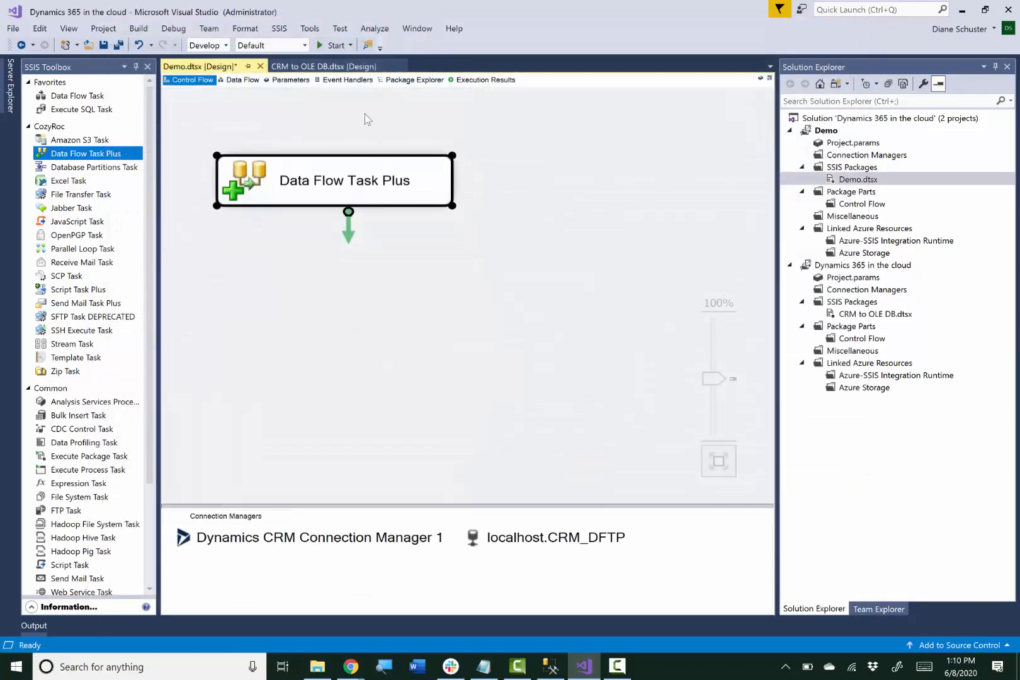
- Place a Dynamics CRM Source on the data flow and assign Dynamics CRM Connection Manager 1
click(243, 80)
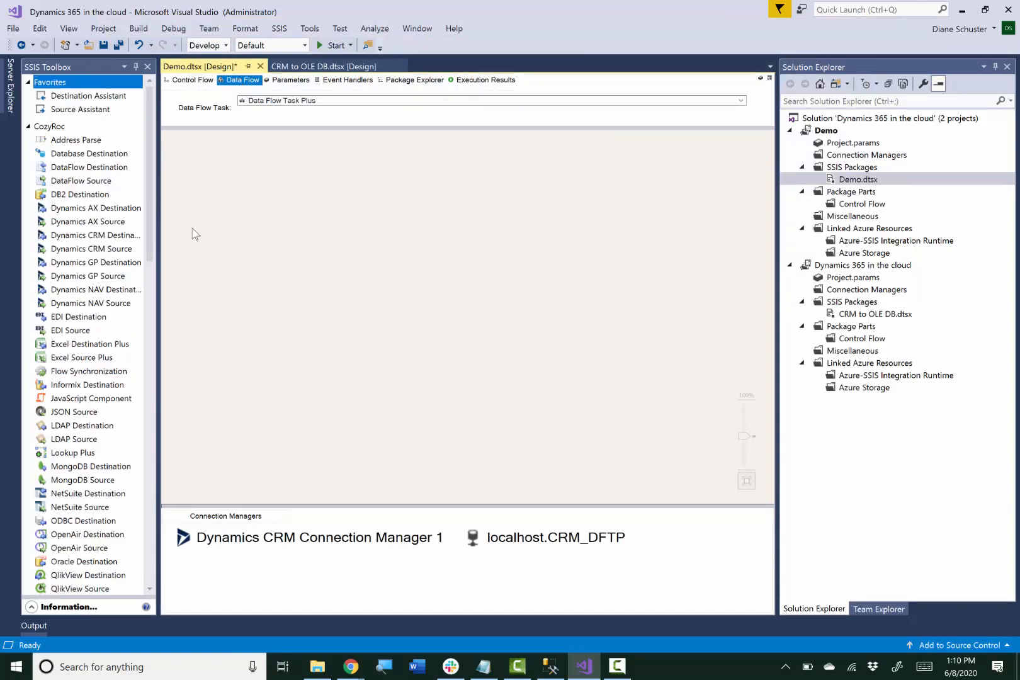
mouse_move(169, 208)
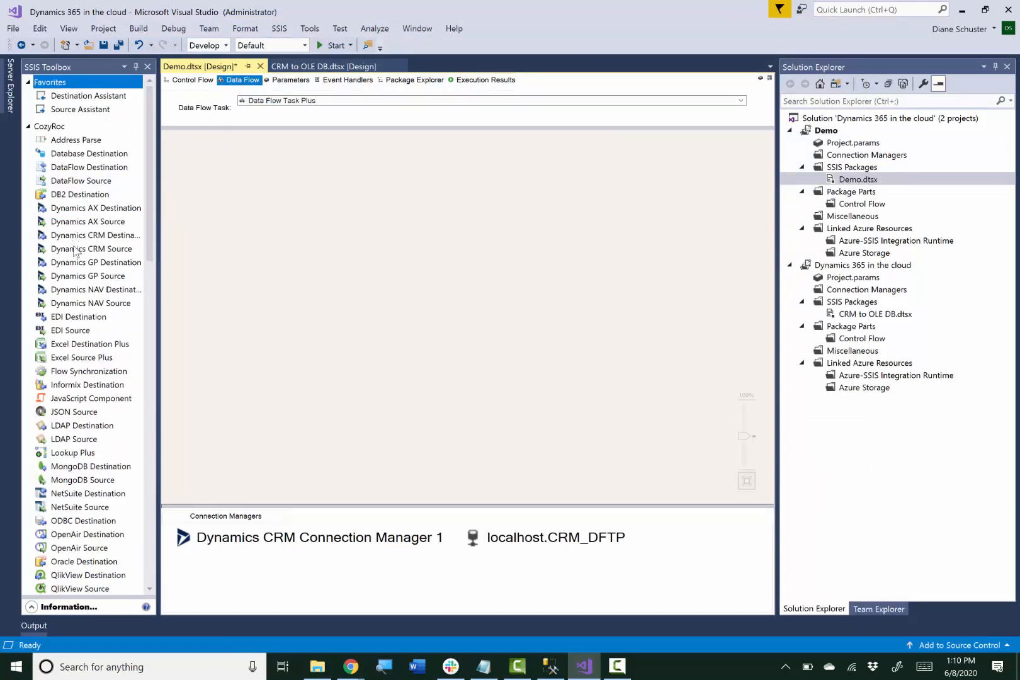
click(91, 249)
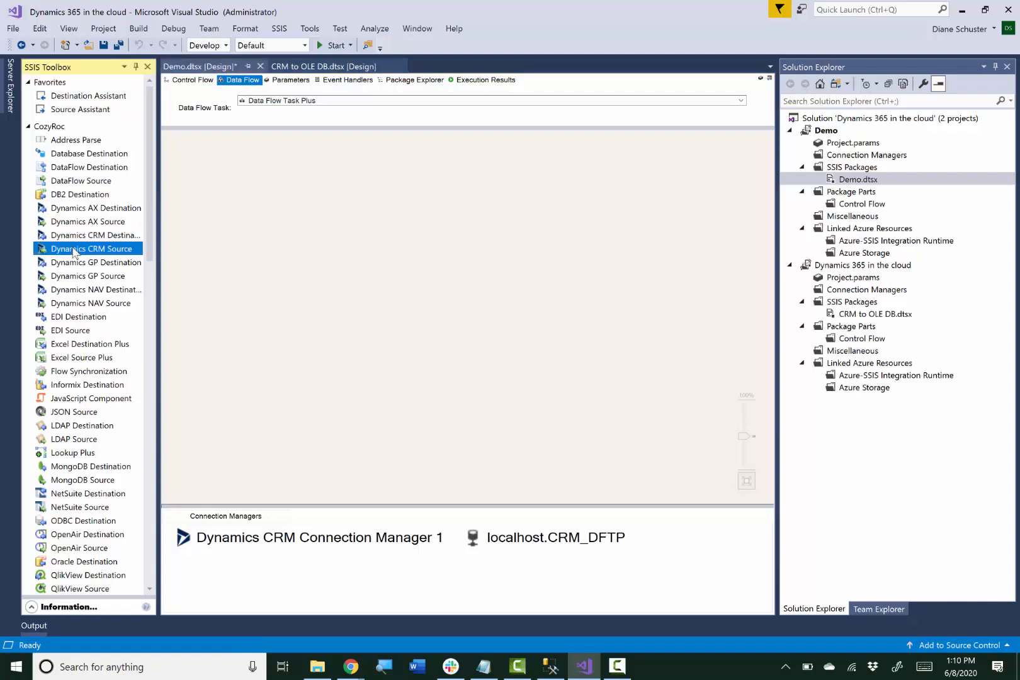
drag(91, 248, 286, 201)
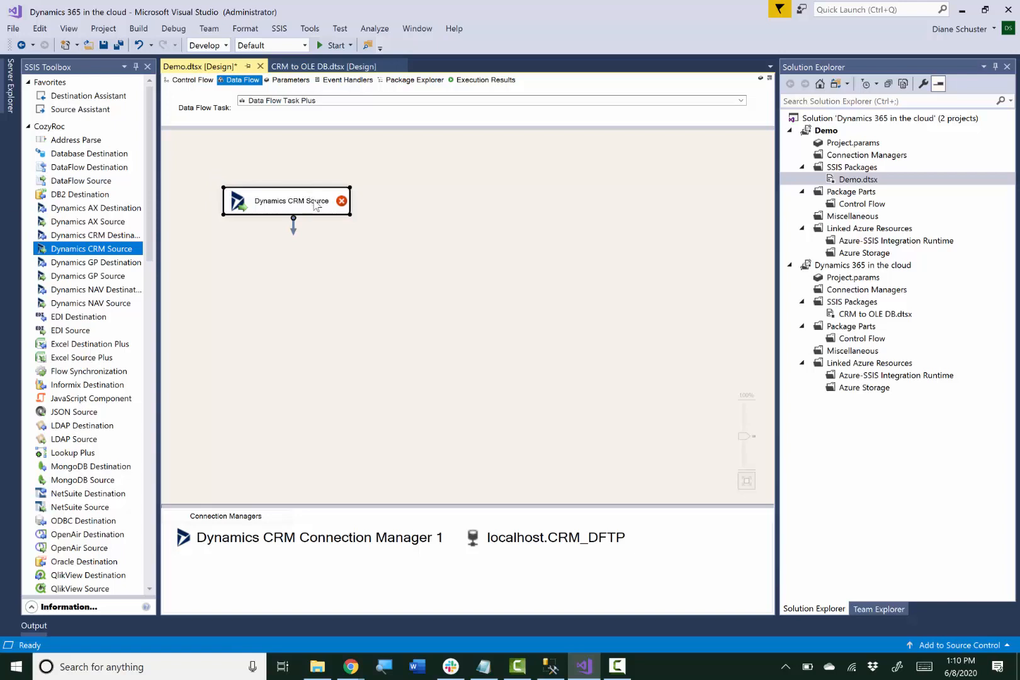
double_click(292, 201)
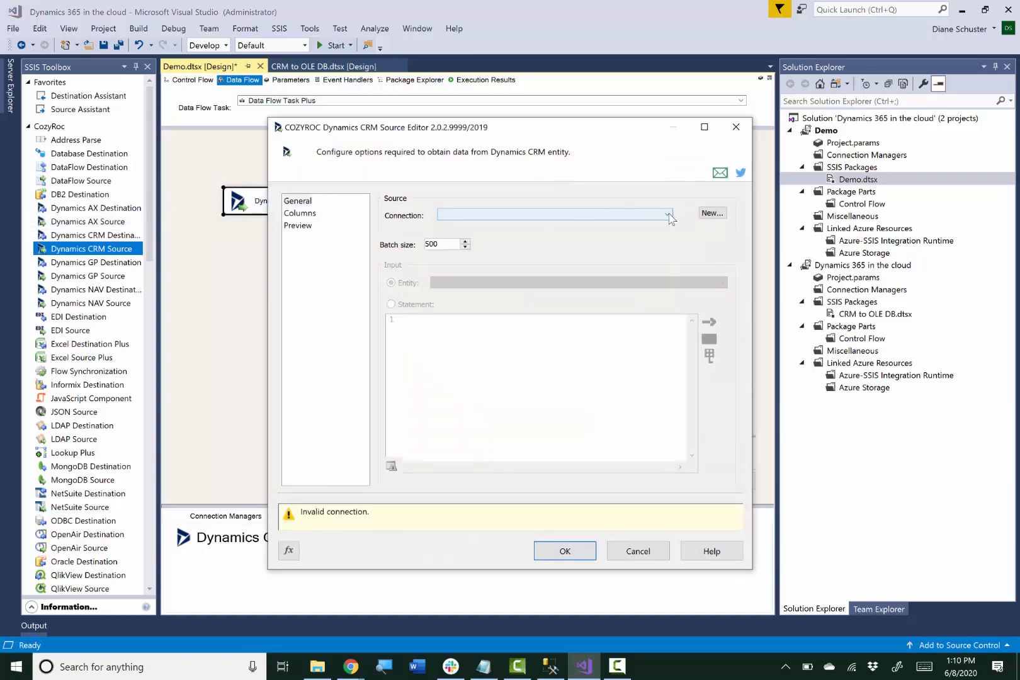
click(668, 214)
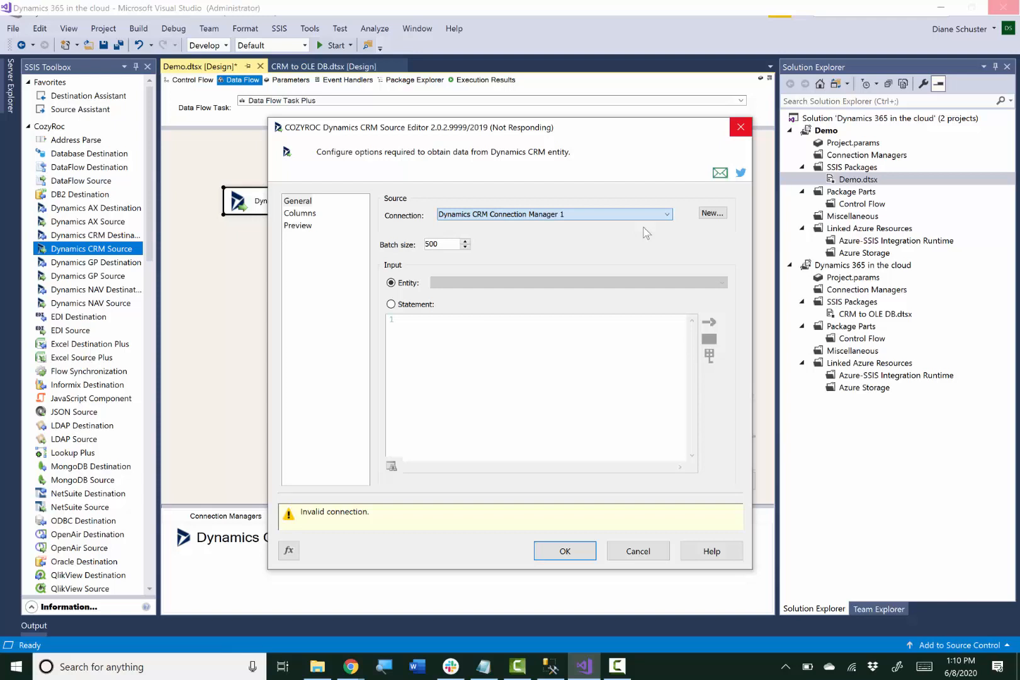
click(637, 552)
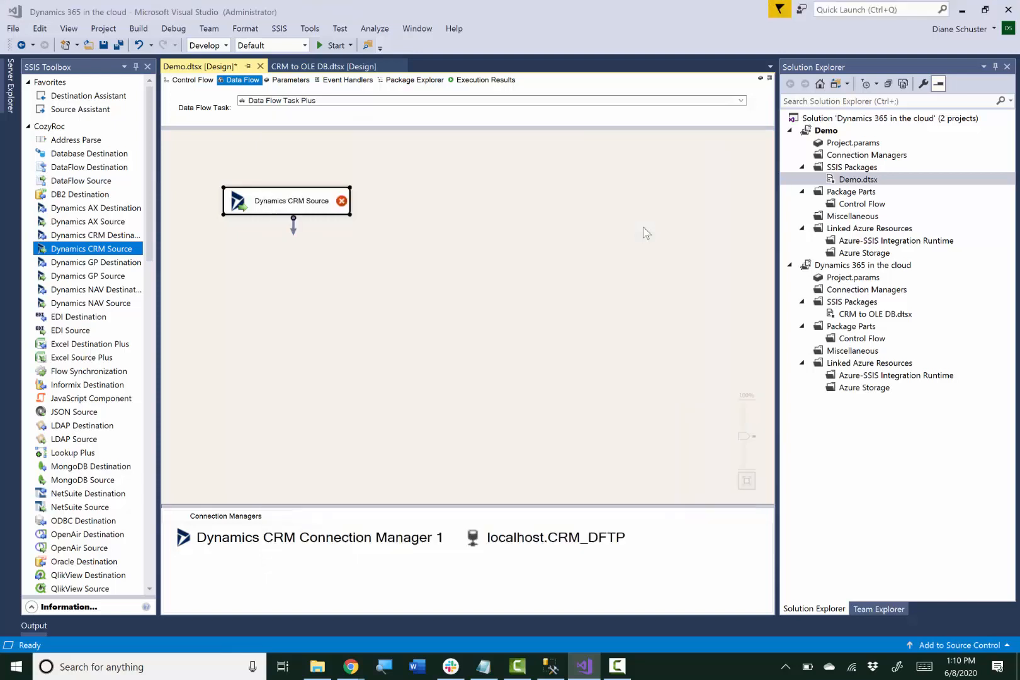
- Choose entitykey as the CRM source entity, review its columns and confirm the editor
double_click(286, 202)
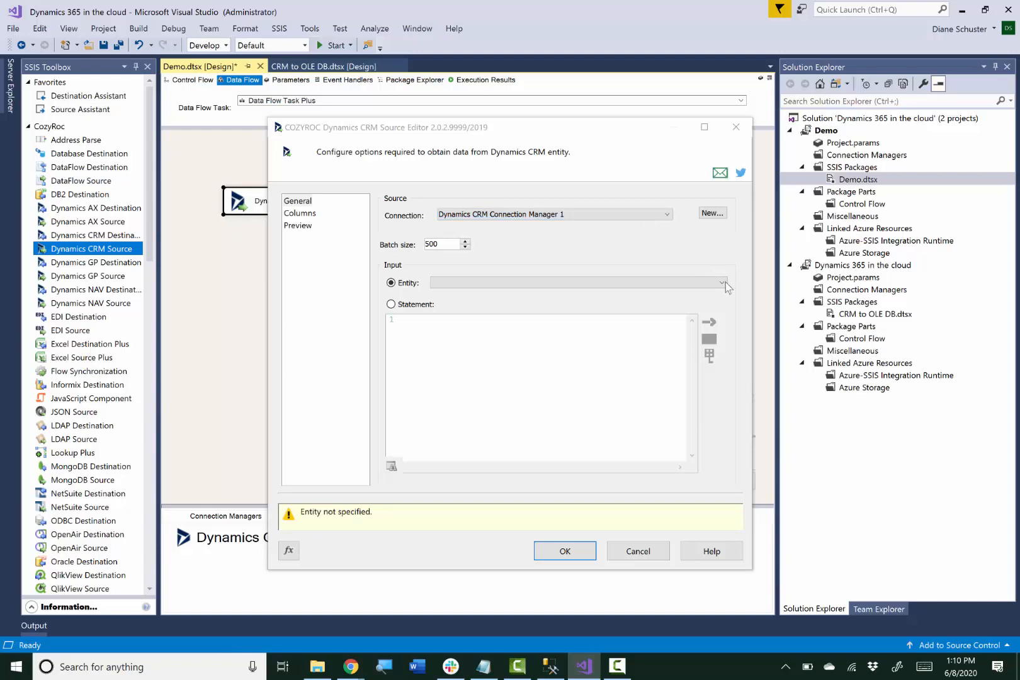
click(720, 283)
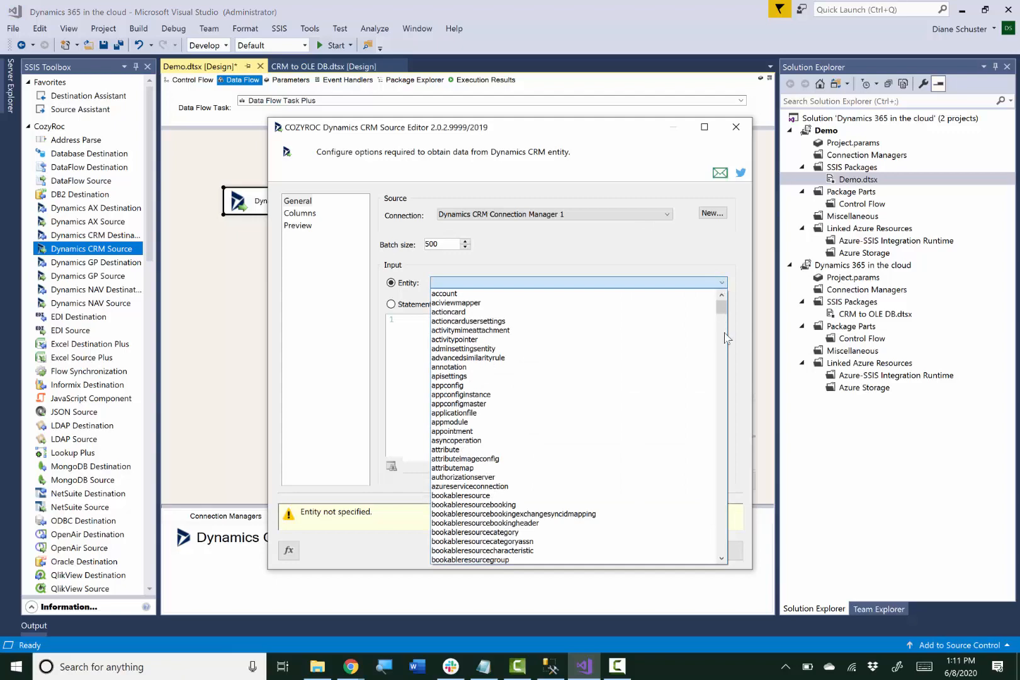
scroll(down, 3)
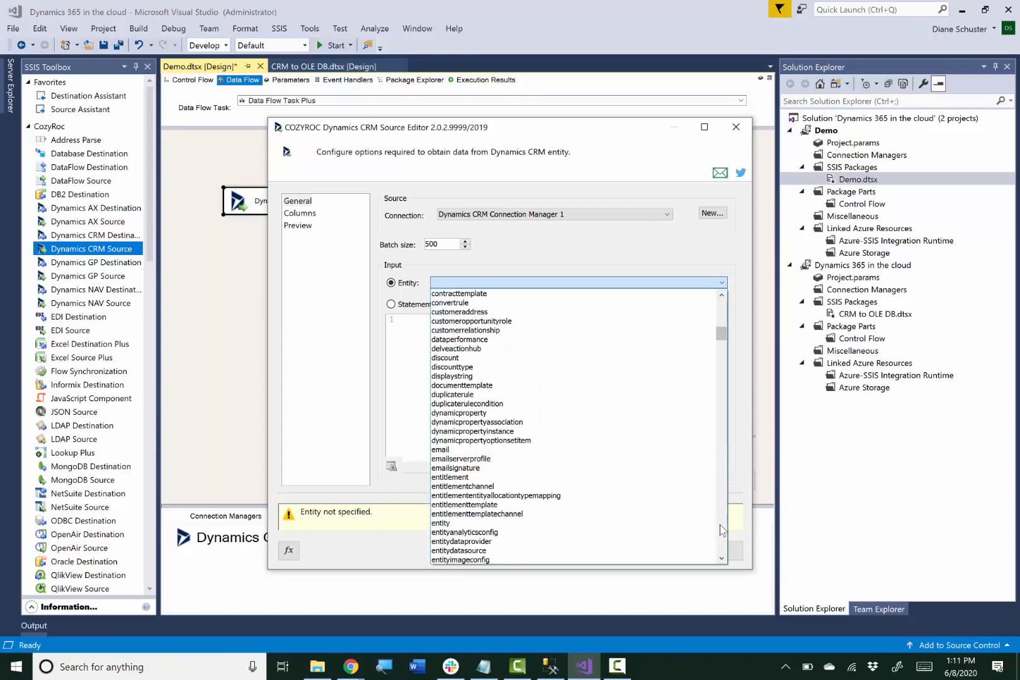
scroll(down, 3)
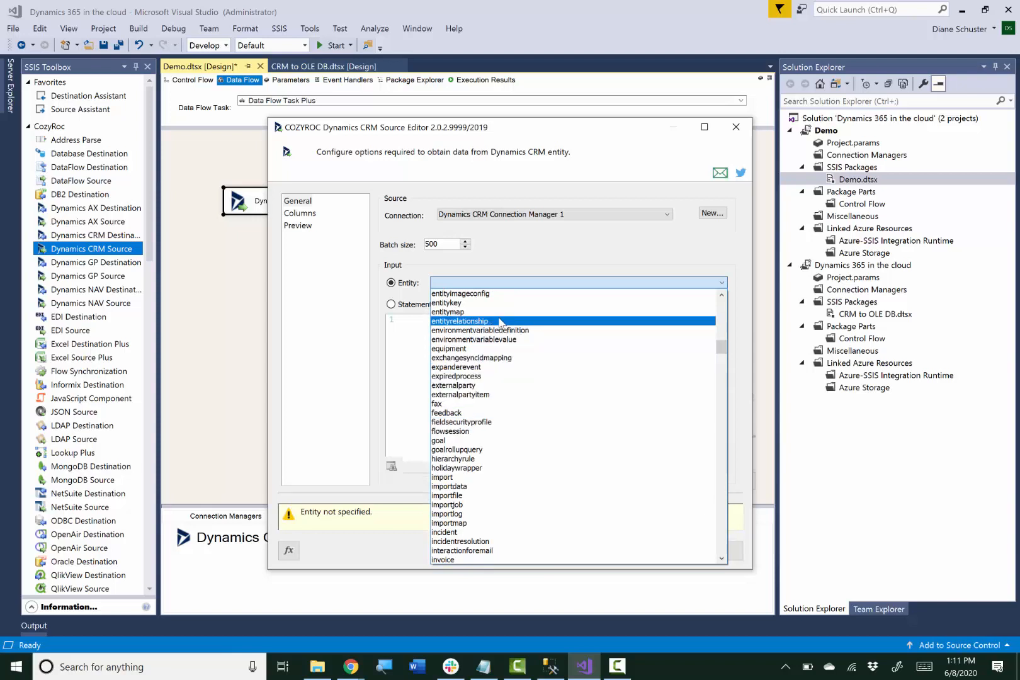
click(446, 303)
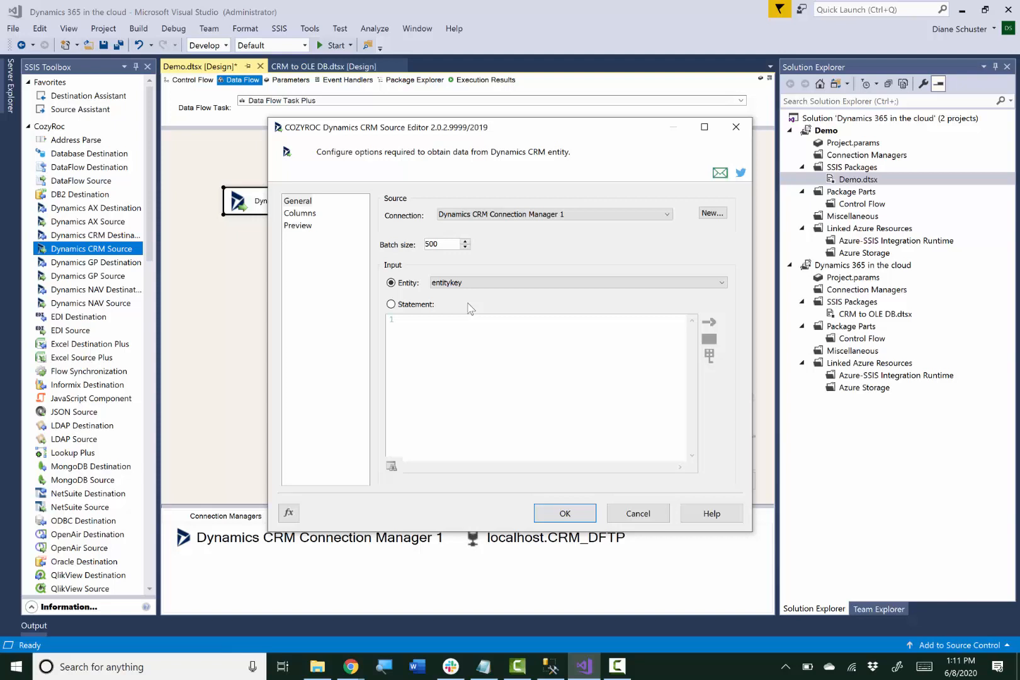
mouse_move(342, 287)
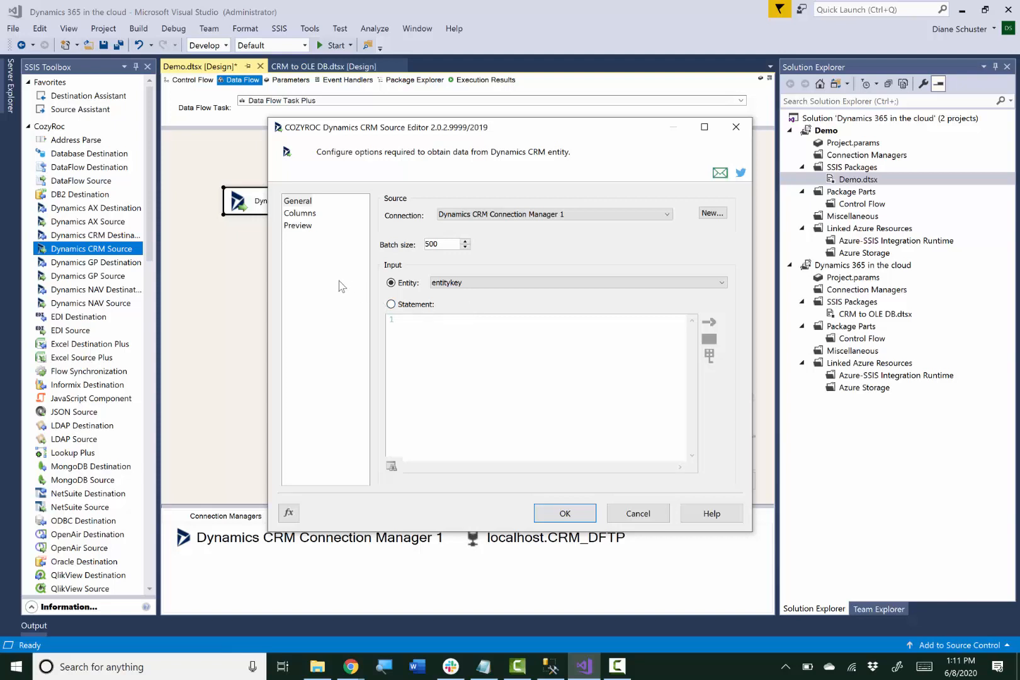
click(300, 213)
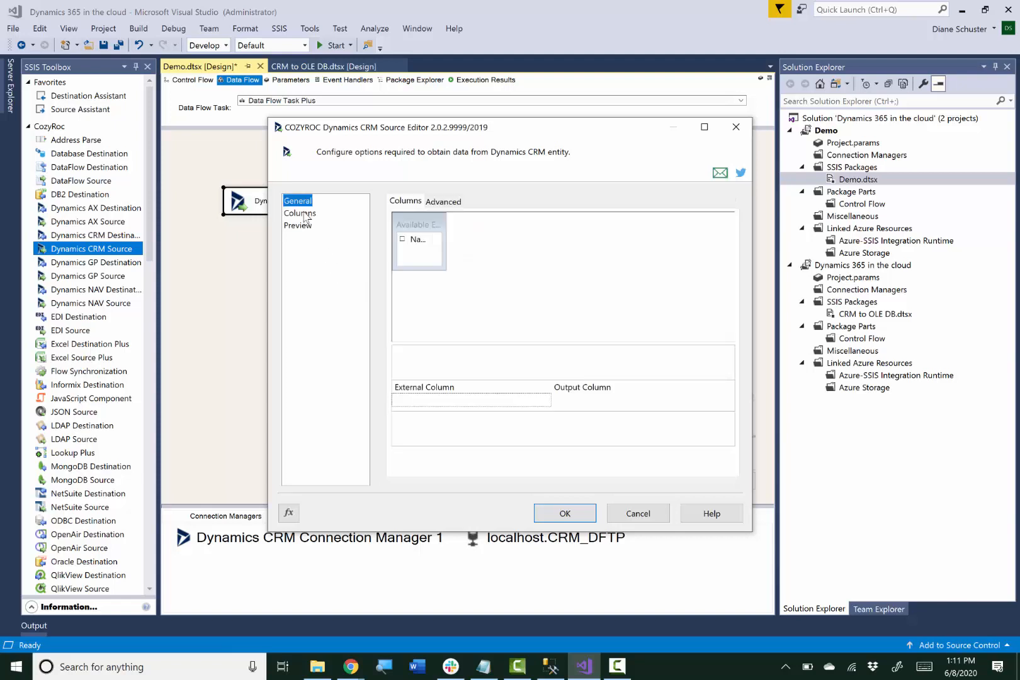
click(298, 212)
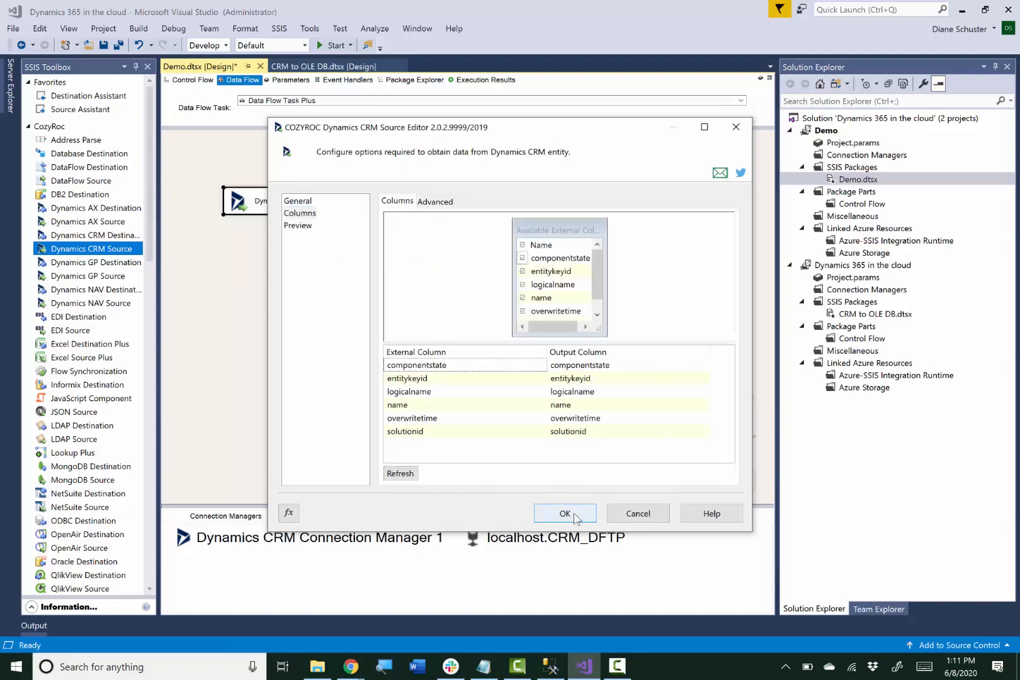
click(564, 514)
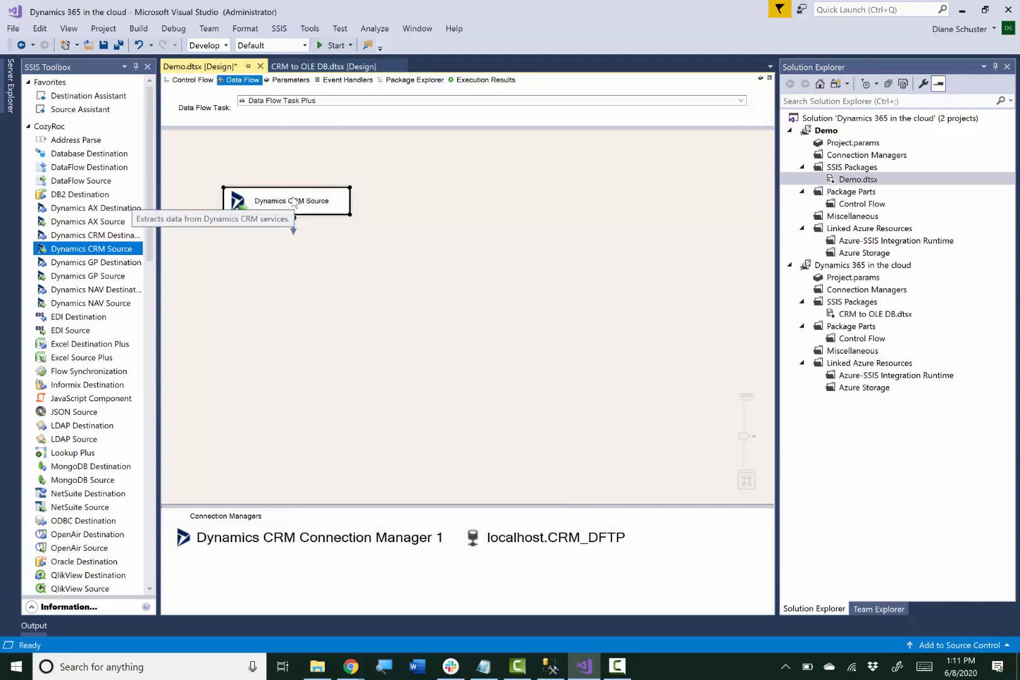
- Set ValidateExternalMetadata to False in the CRM source's advanced Component Properties
right_click(305, 200)
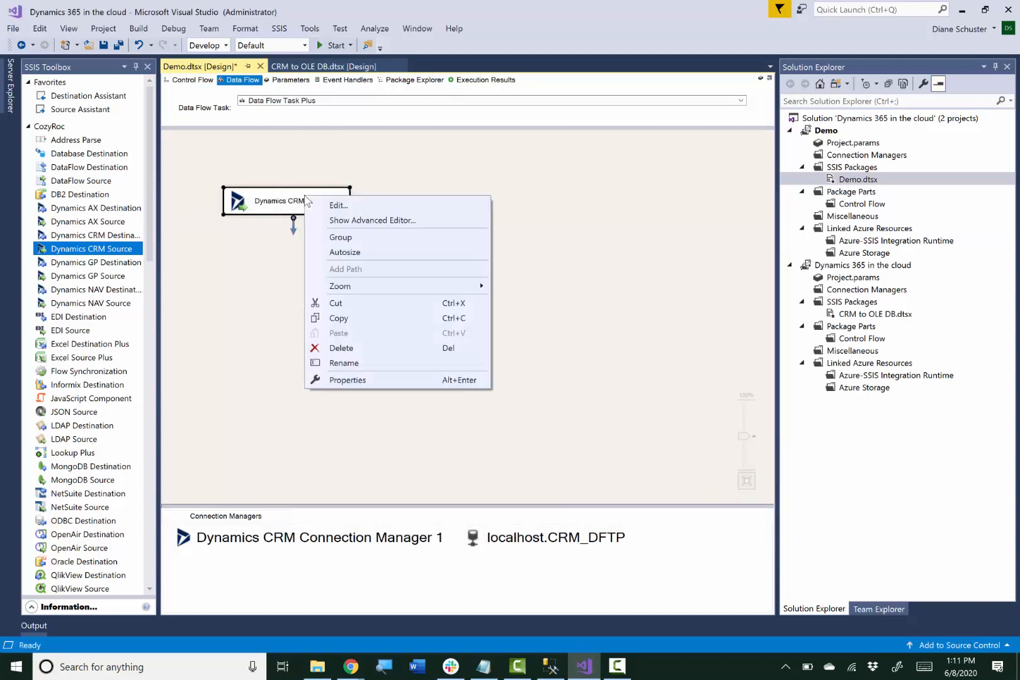
mouse_move(361, 227)
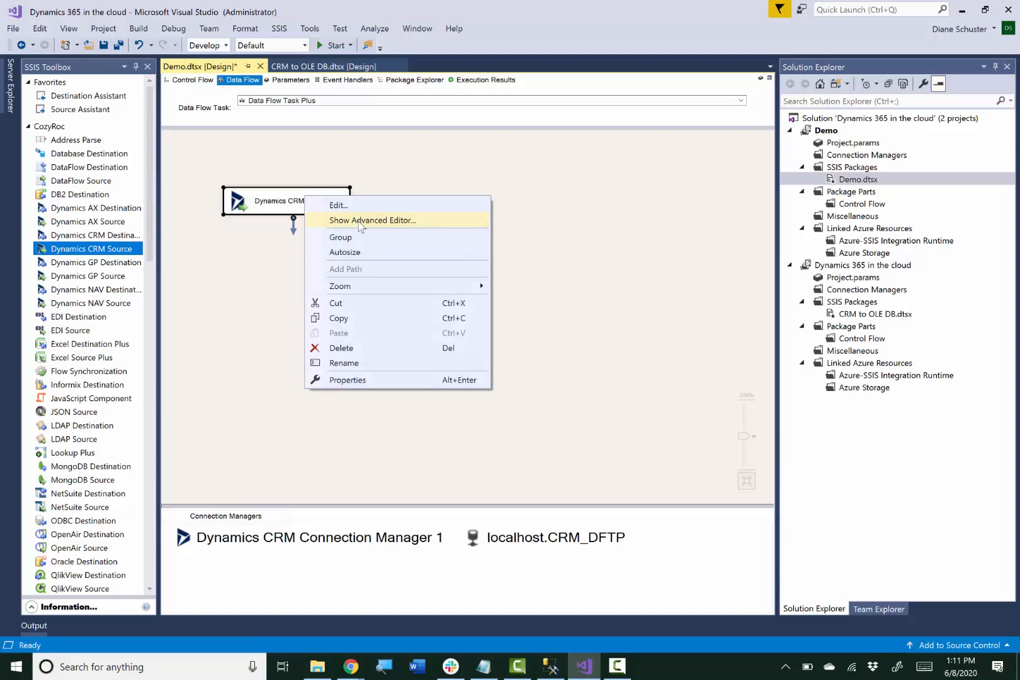
click(372, 220)
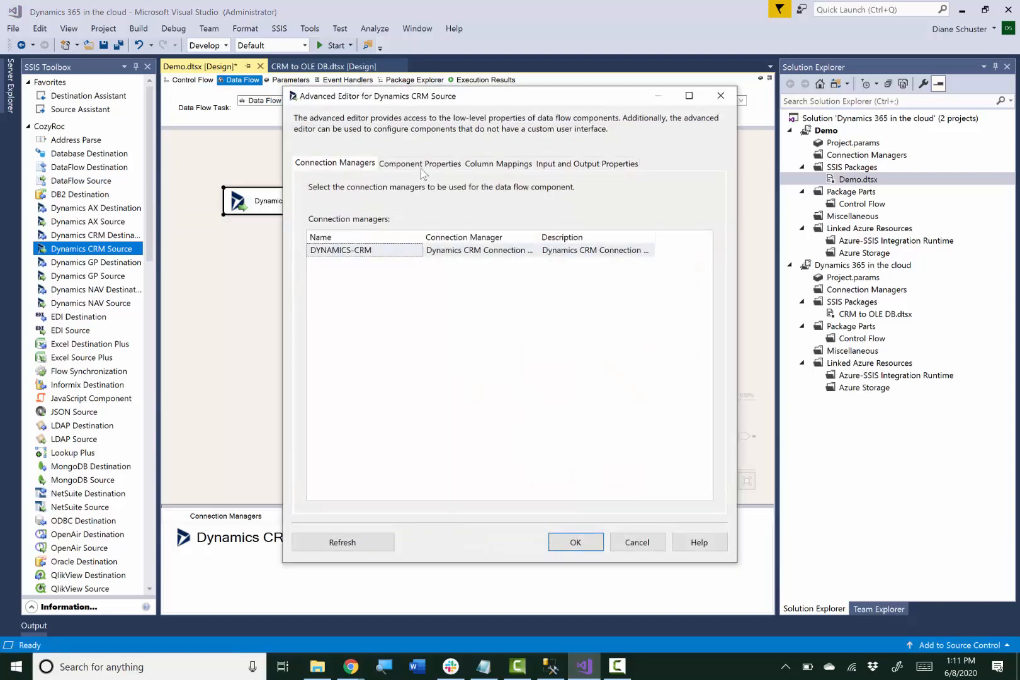
click(420, 163)
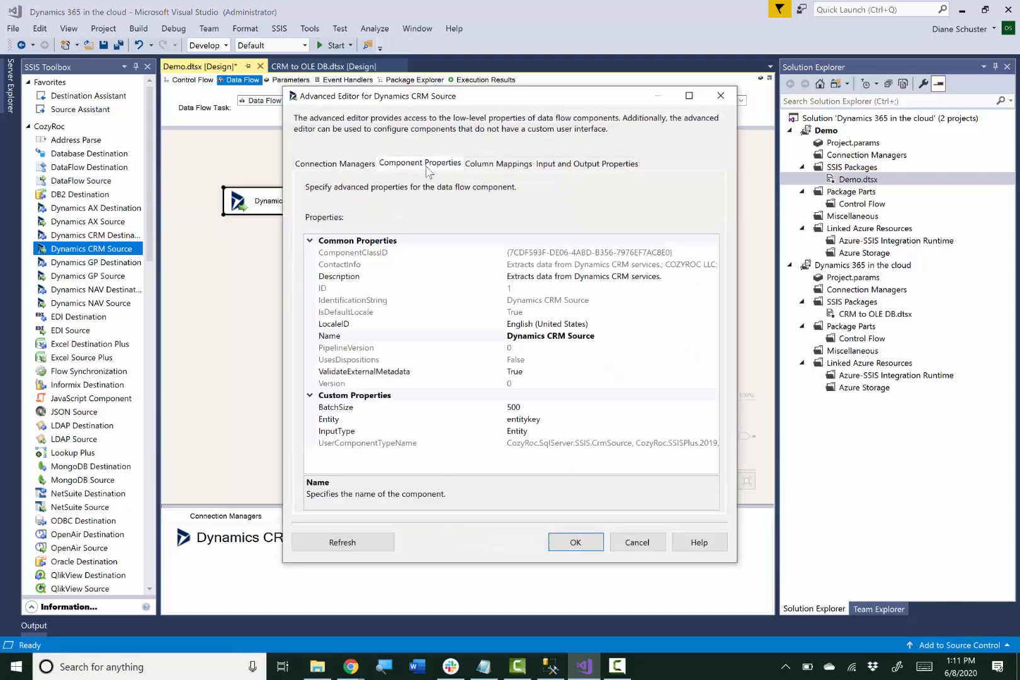
mouse_move(617, 346)
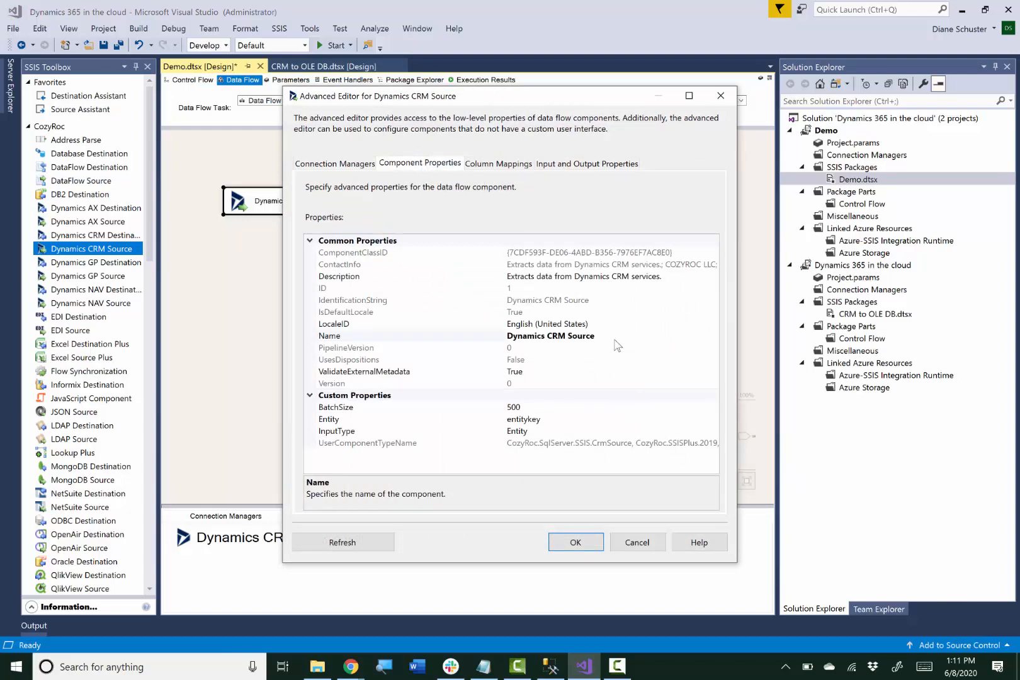
mouse_move(571, 377)
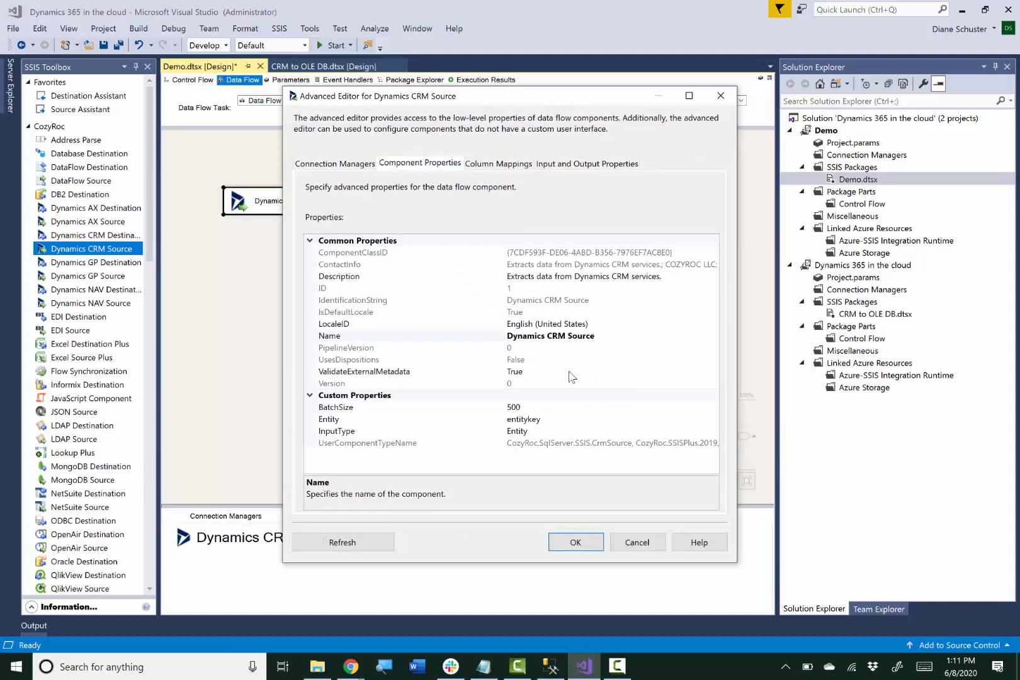
click(713, 371)
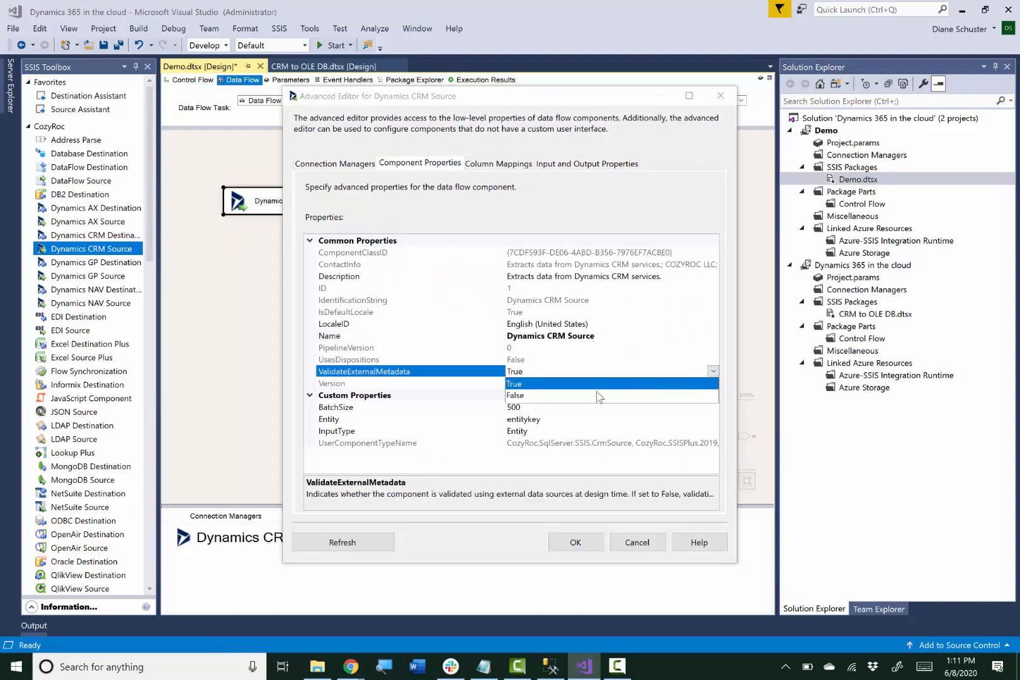
click(516, 395)
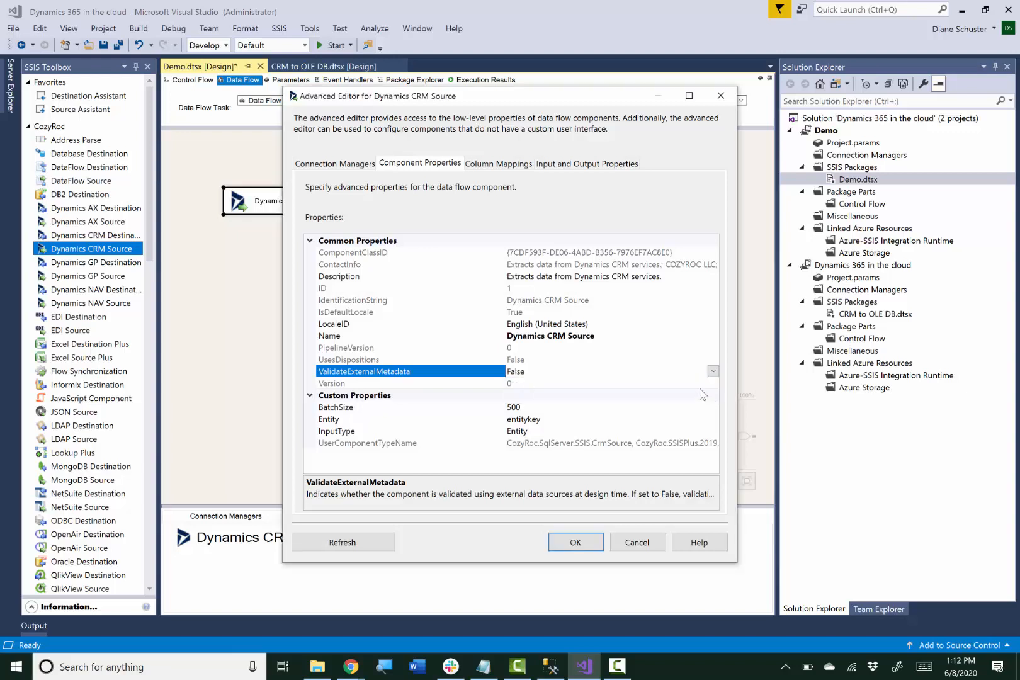
- Rename componentstate to THUNK_COLUMN in external and output columns and remove the entitykeyid column
click(587, 164)
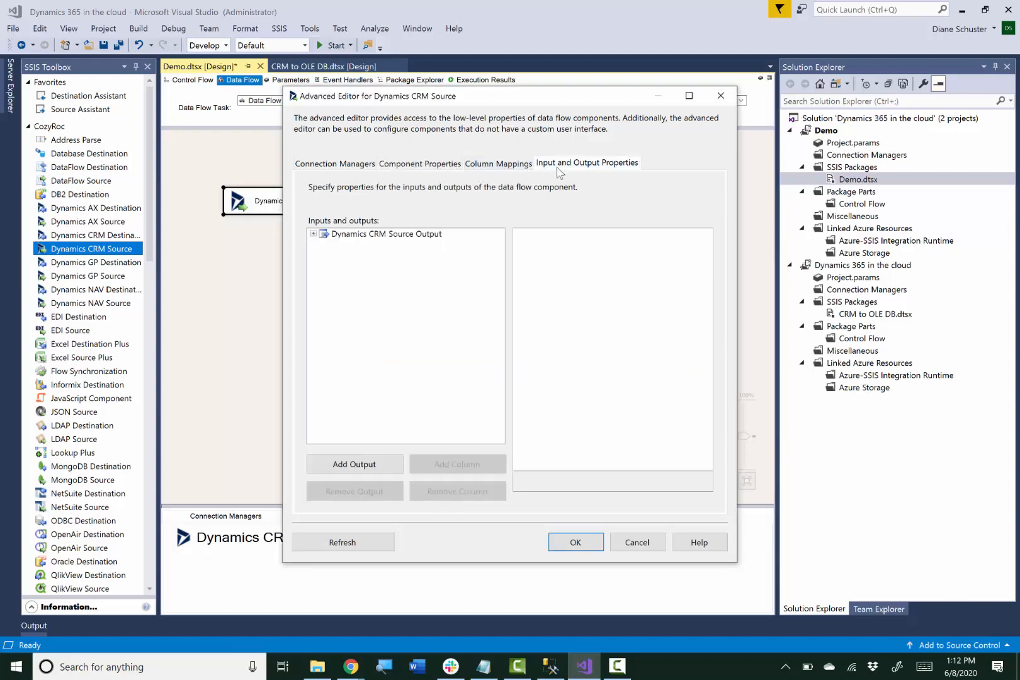
click(313, 234)
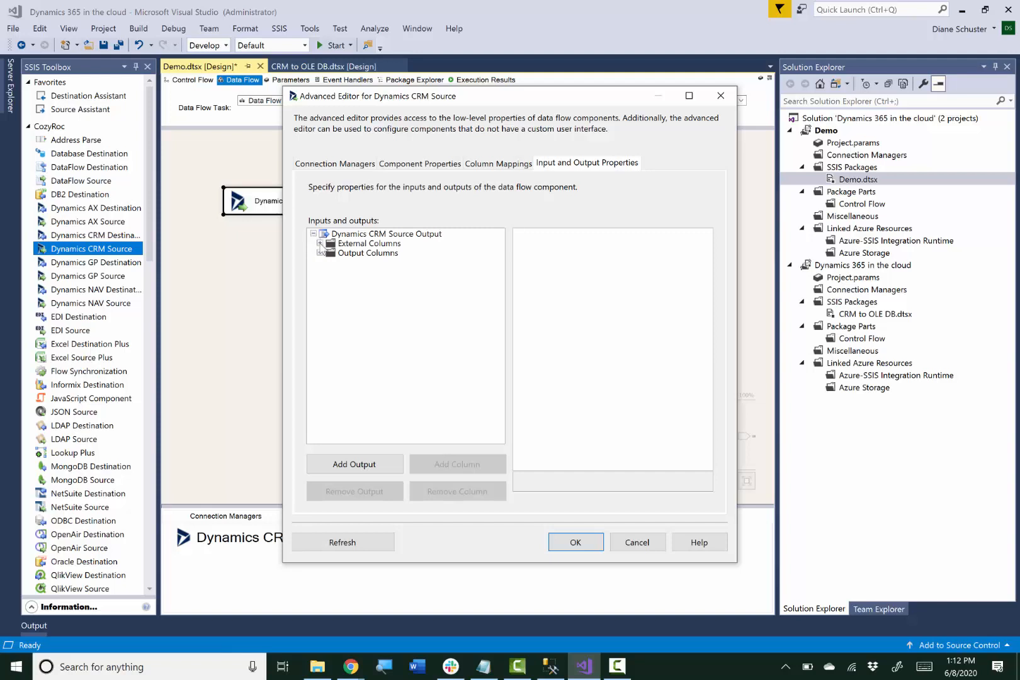
click(317, 245)
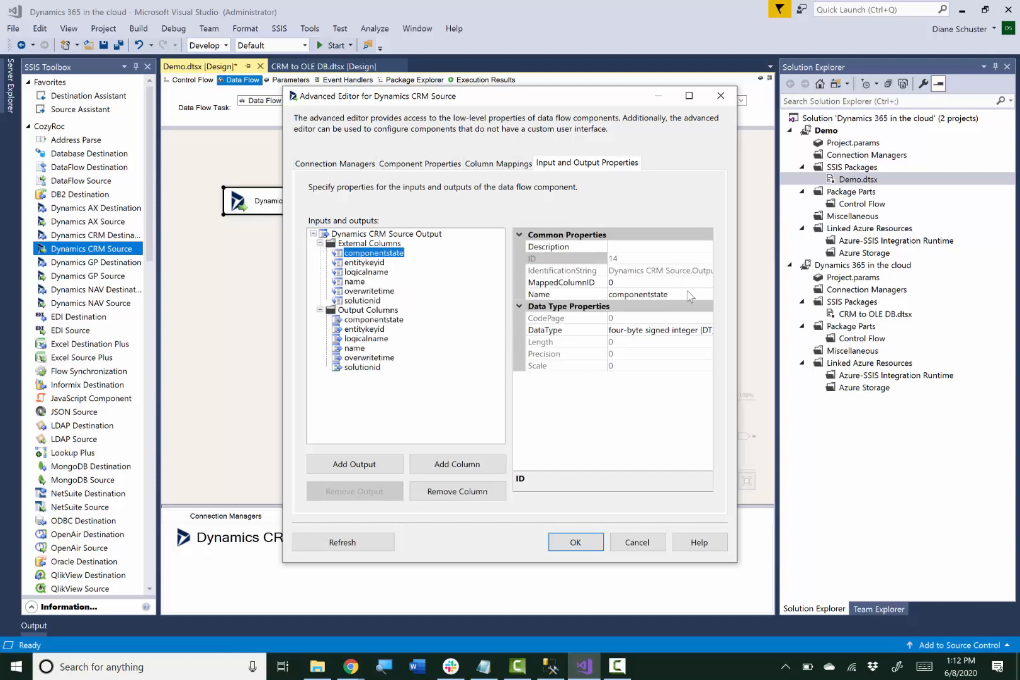
text(THUNK_COLUMN)
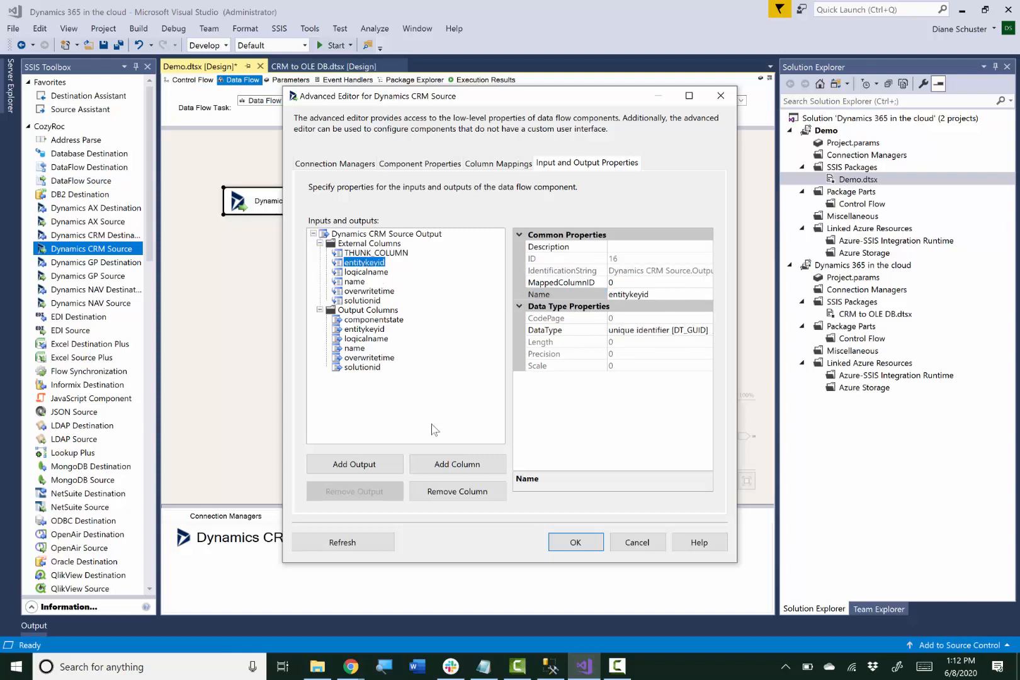
click(458, 492)
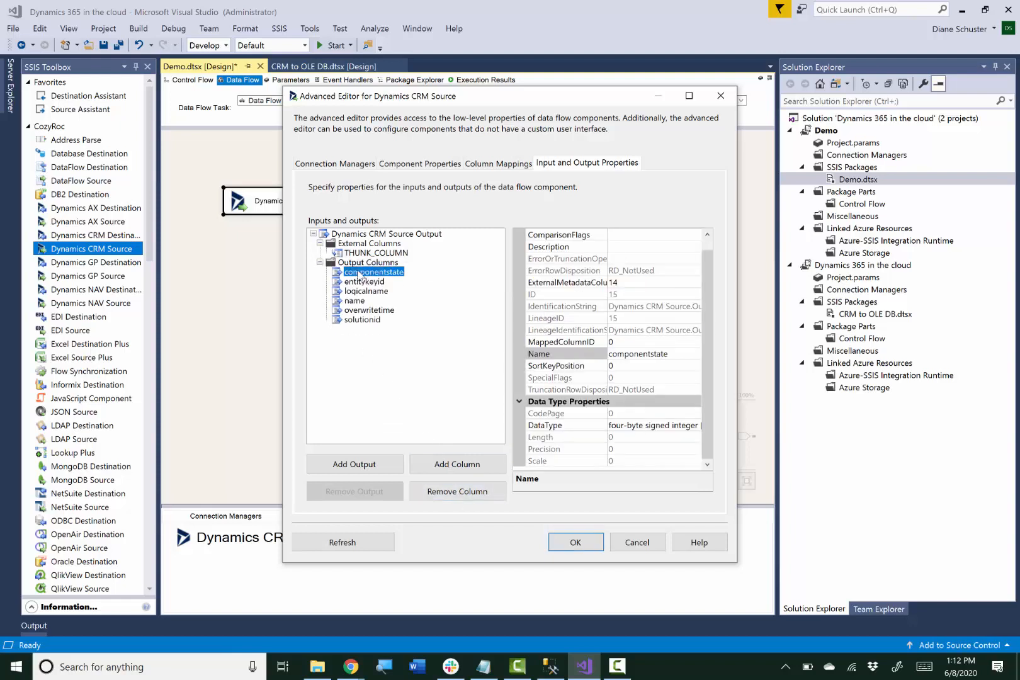
click(653, 354)
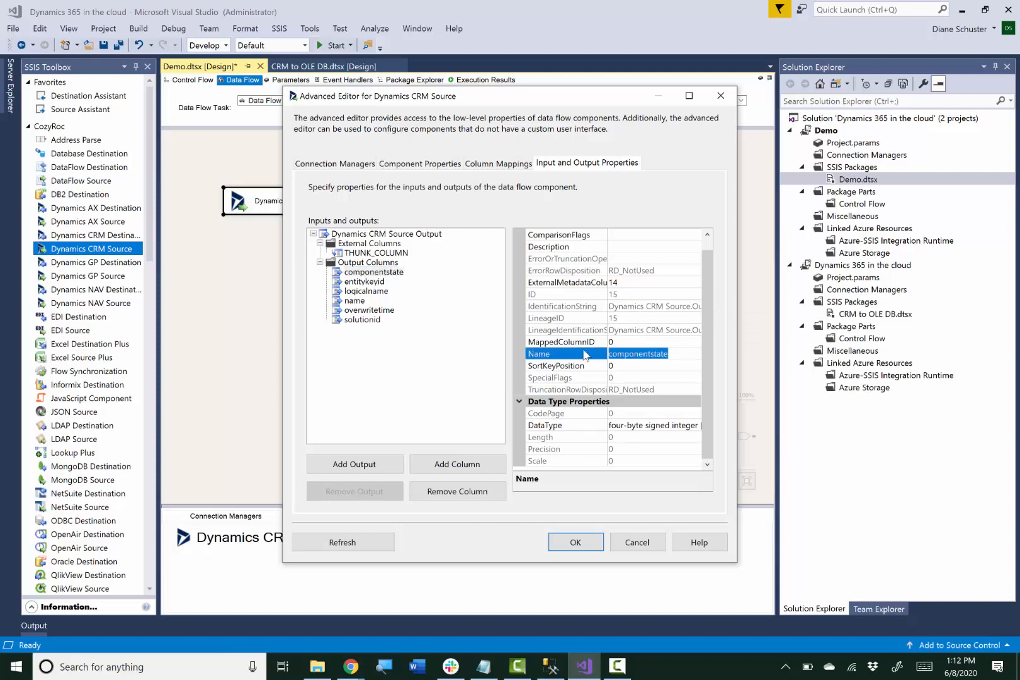
text(THUNK_COLUMN)
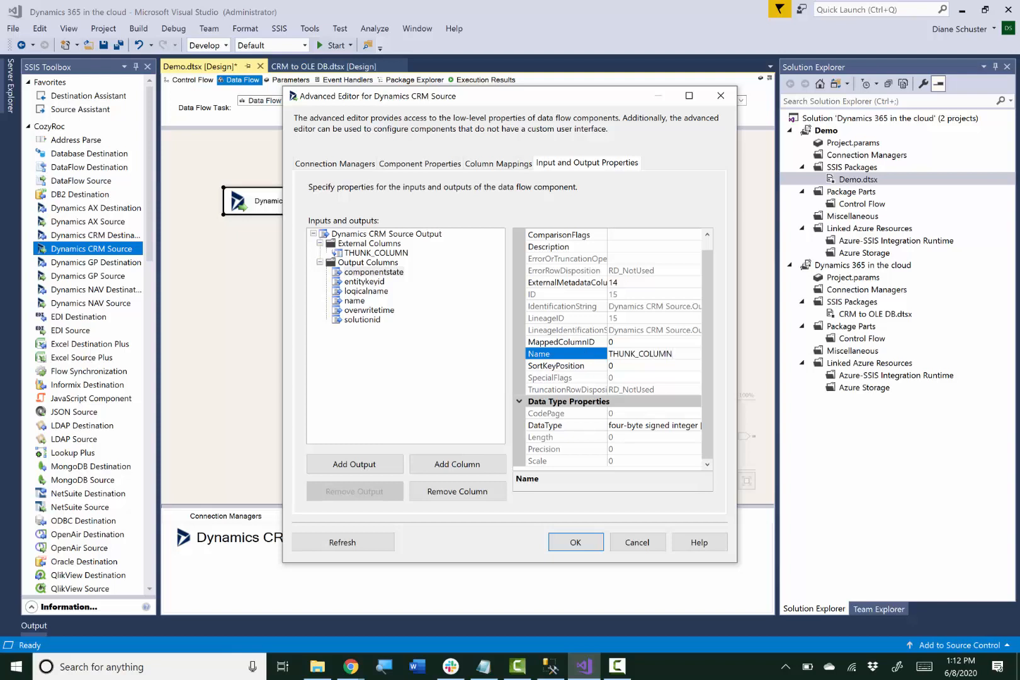
click(457, 492)
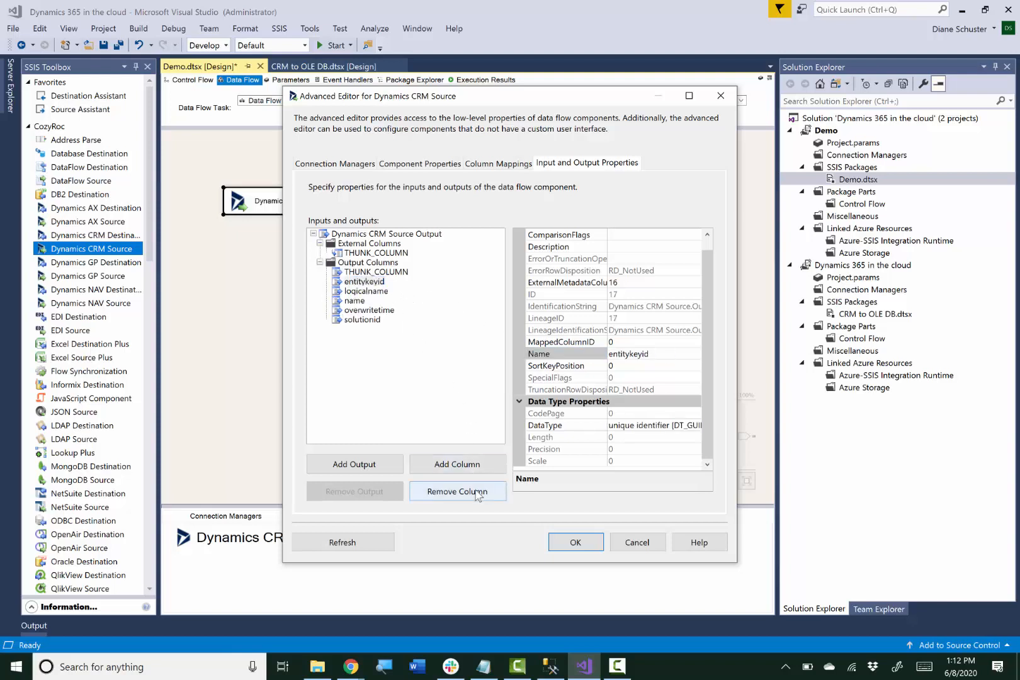
click(458, 491)
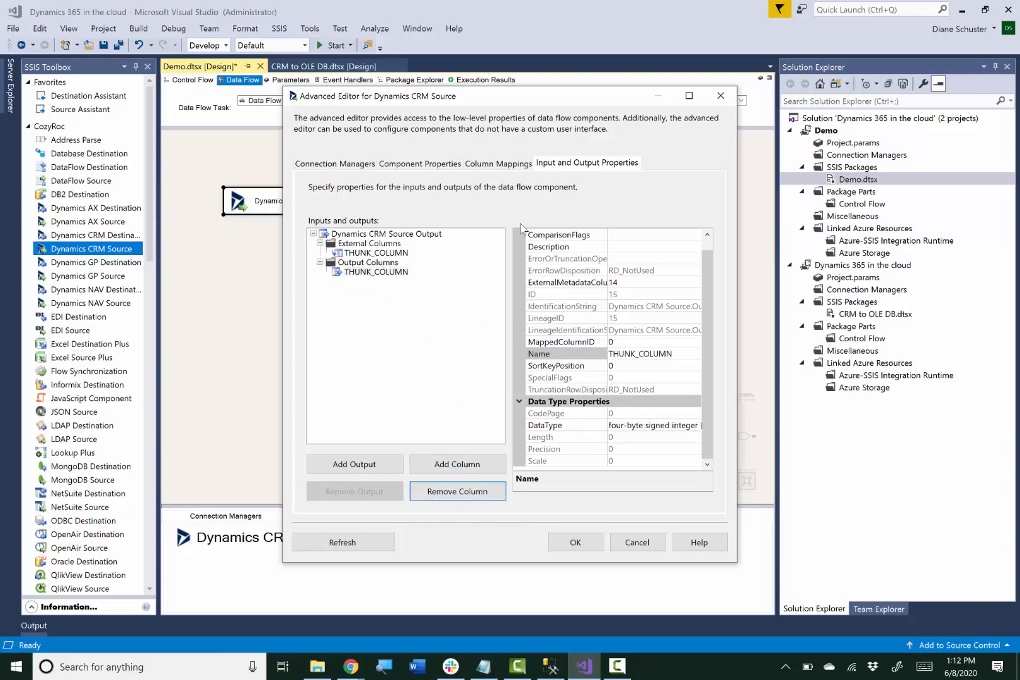
- Check the column mapping, set the CRM source Entity to contact and confirm the advanced editor
click(499, 164)
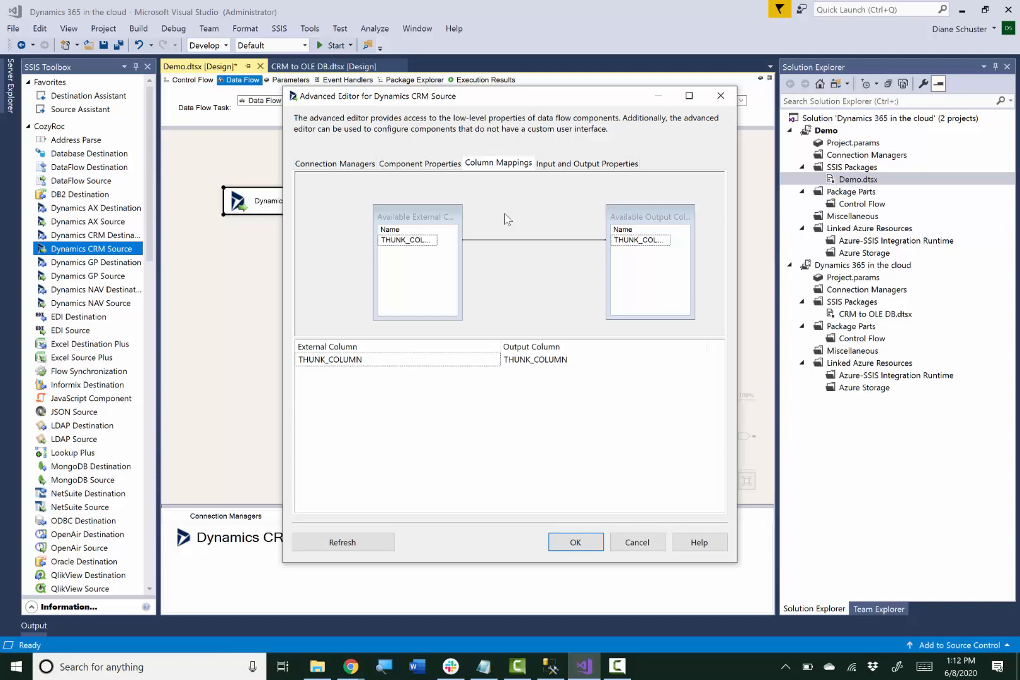
mouse_move(421, 166)
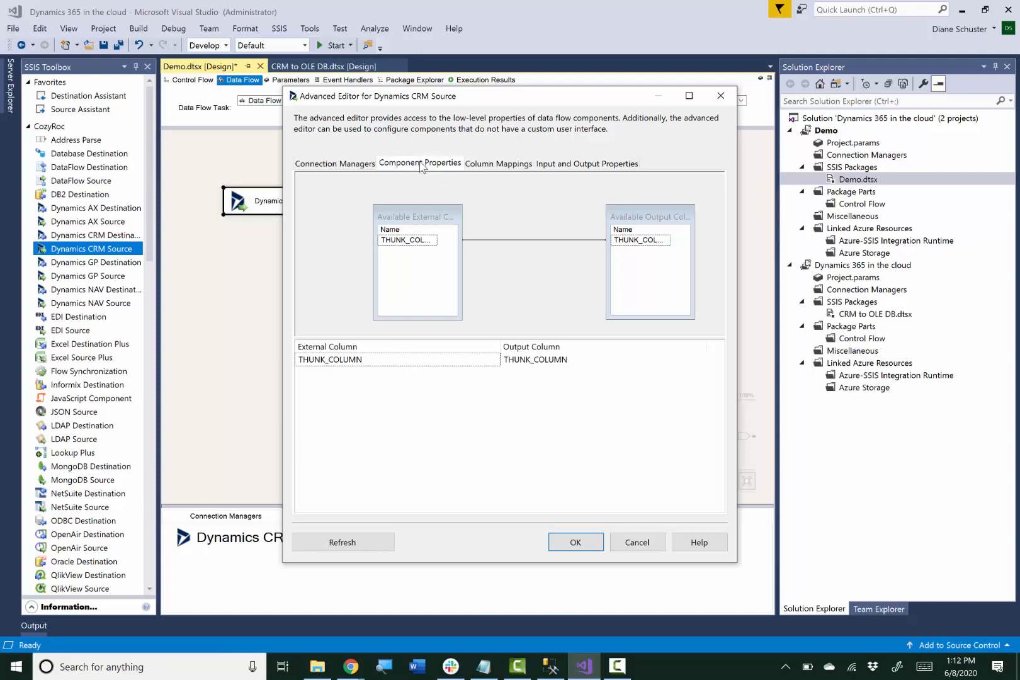
click(420, 164)
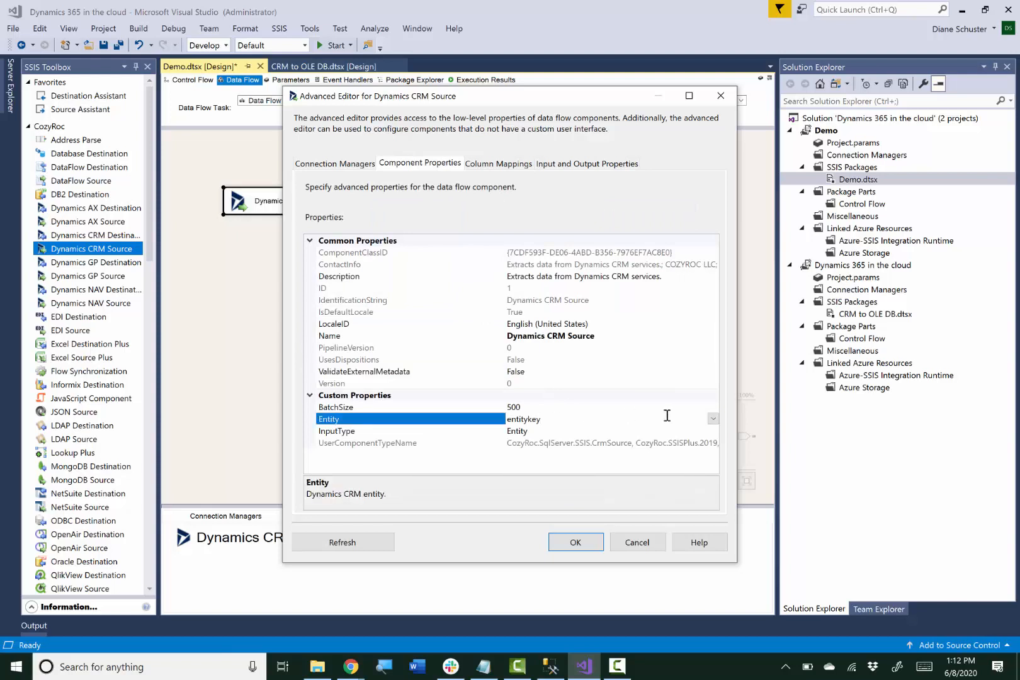
click(713, 418)
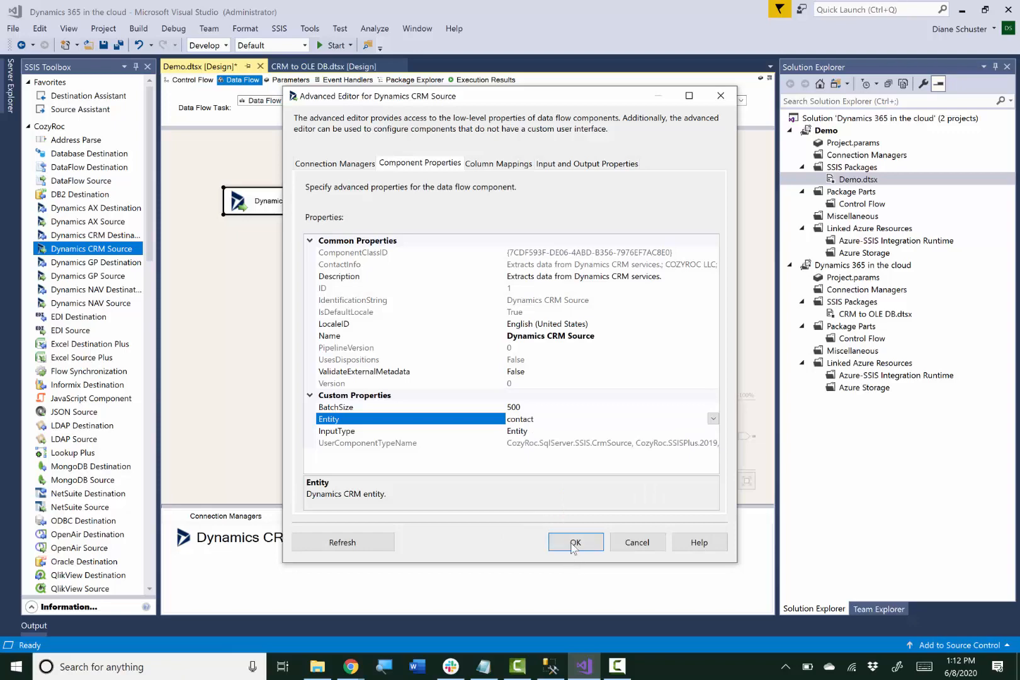
click(575, 542)
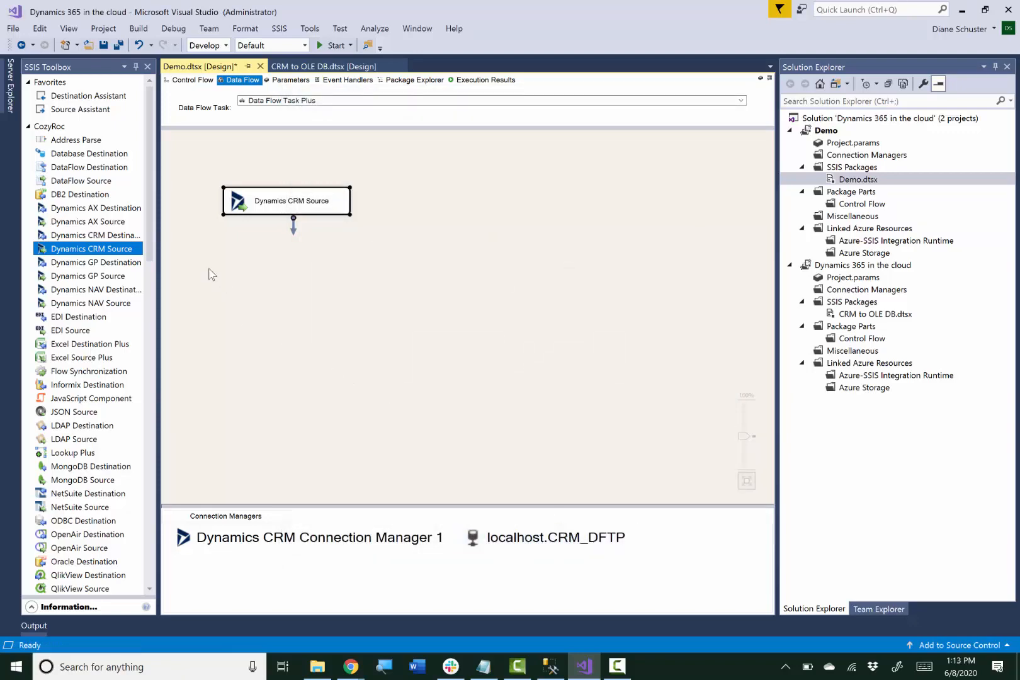
mouse_move(148, 215)
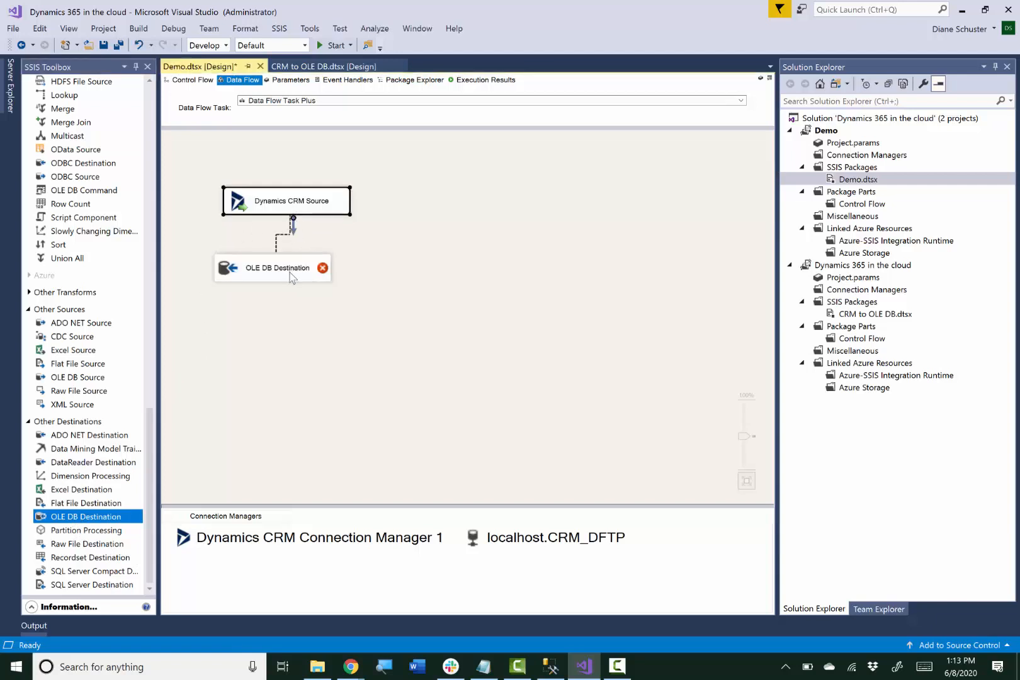
- Target the OLE DB Destination at [dbo].[ContactTable], preview its empty existing rows and confirm
double_click(277, 268)
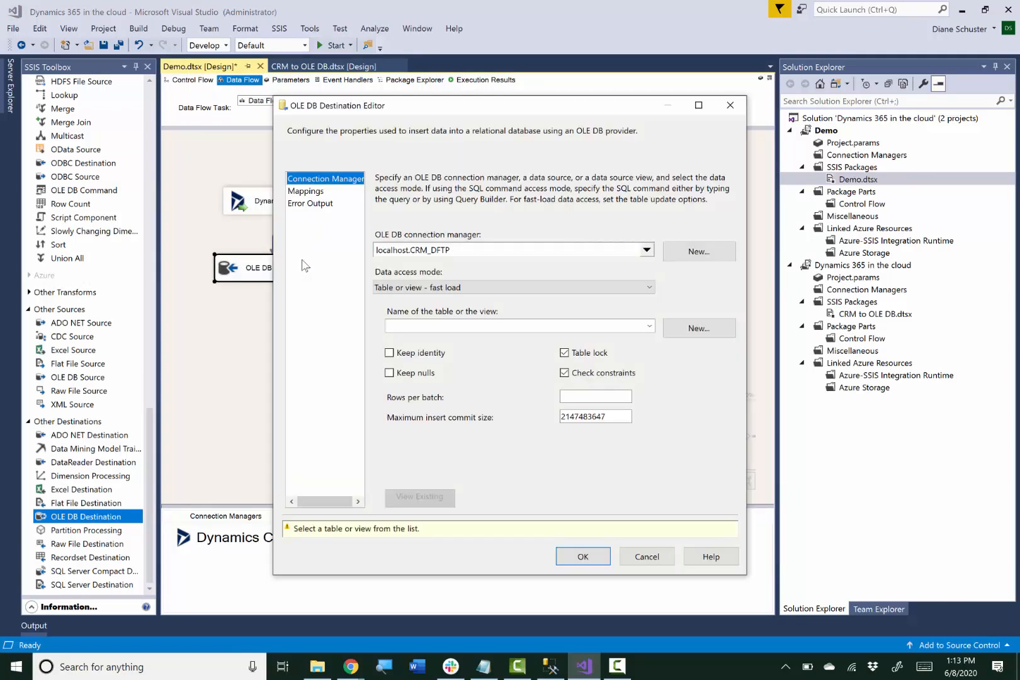
click(650, 326)
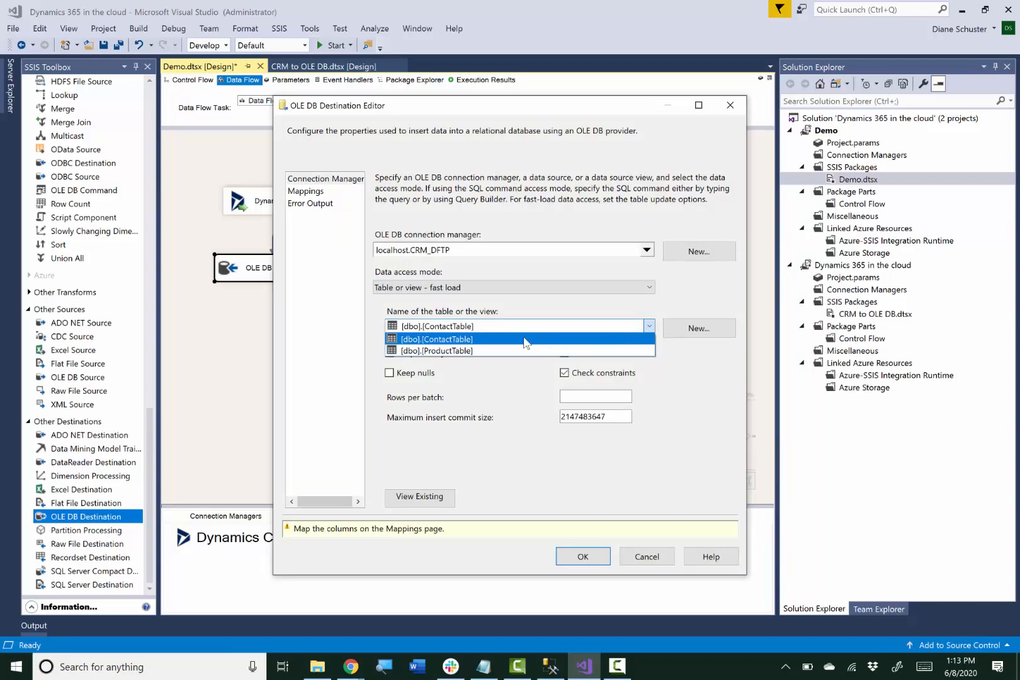
click(437, 339)
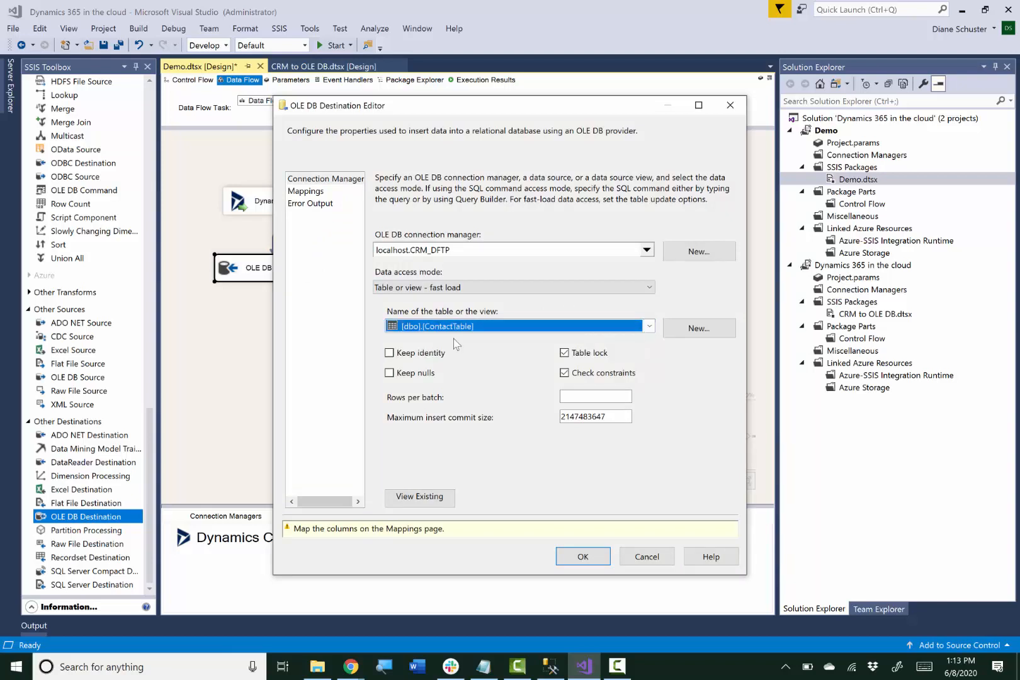
mouse_move(521, 403)
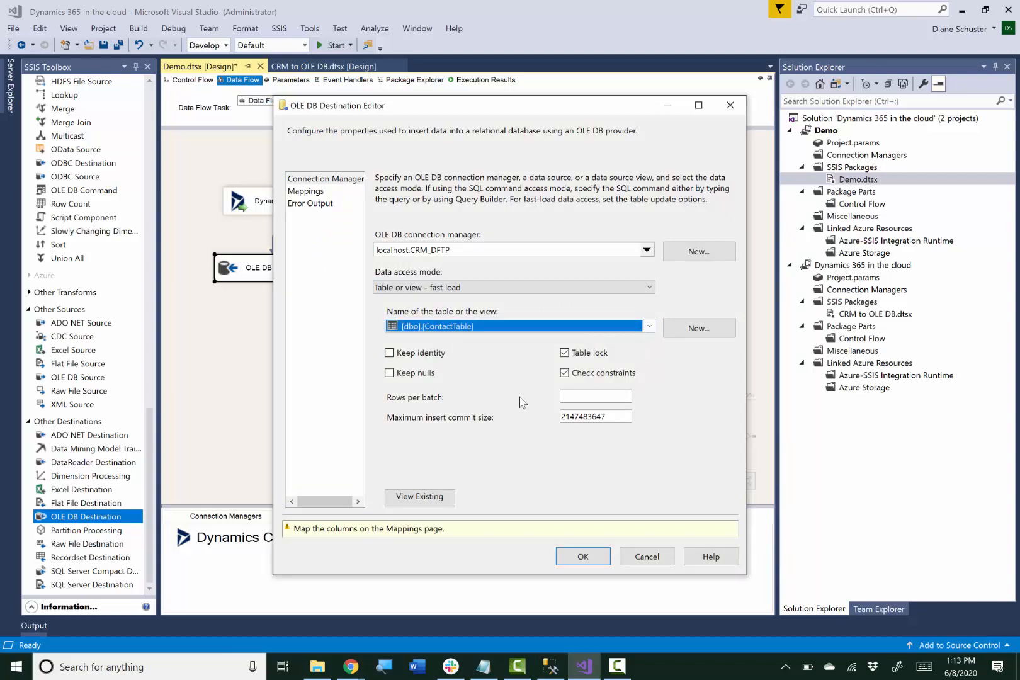
click(419, 498)
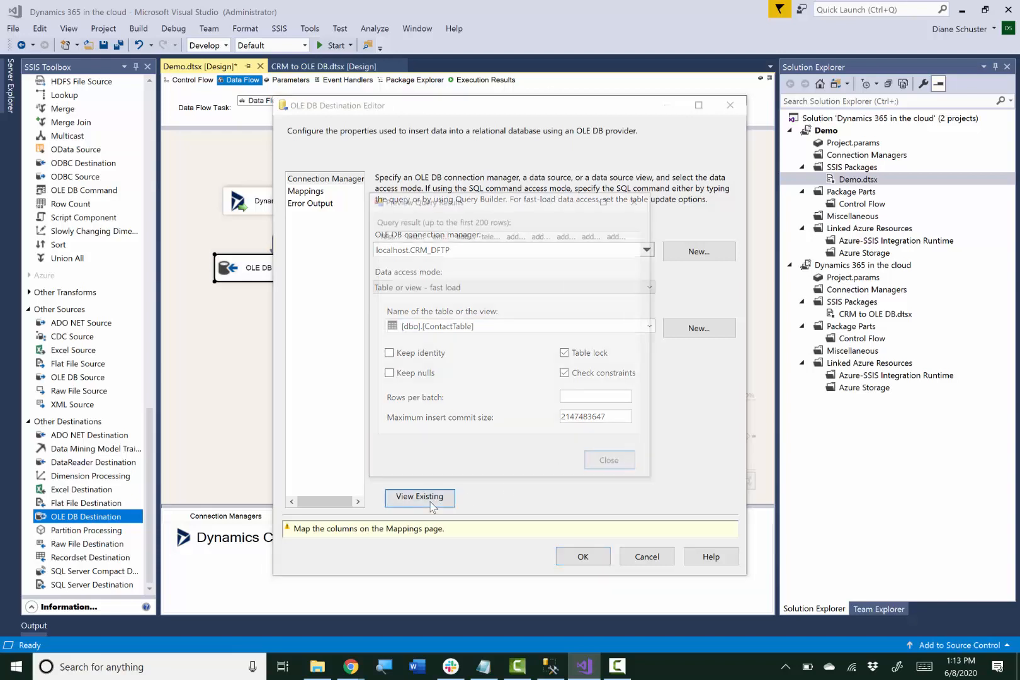
click(419, 497)
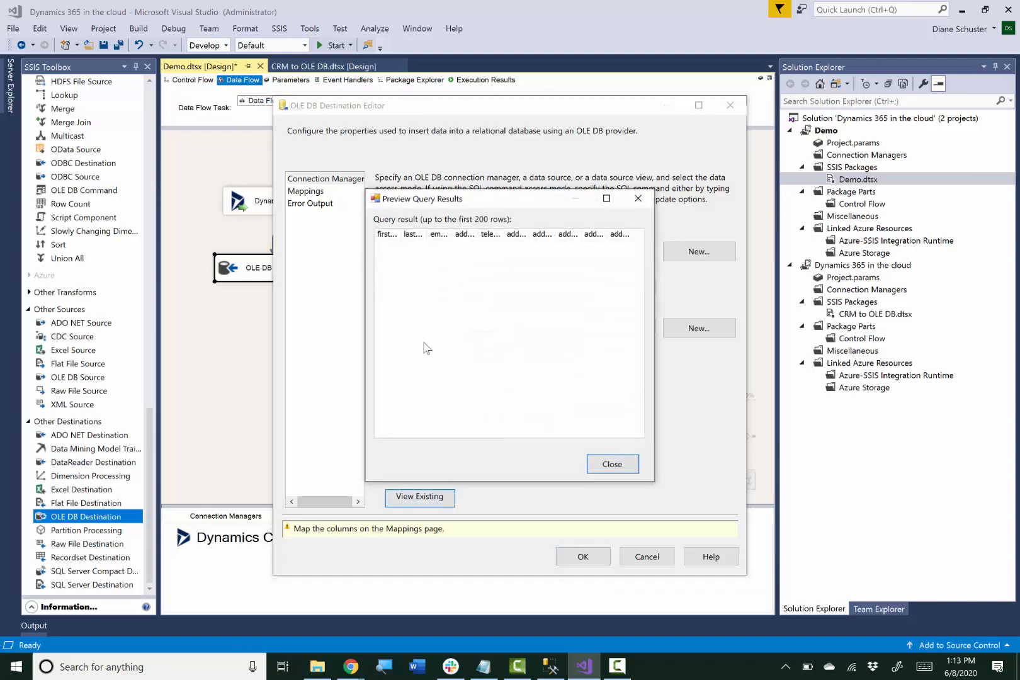
click(612, 463)
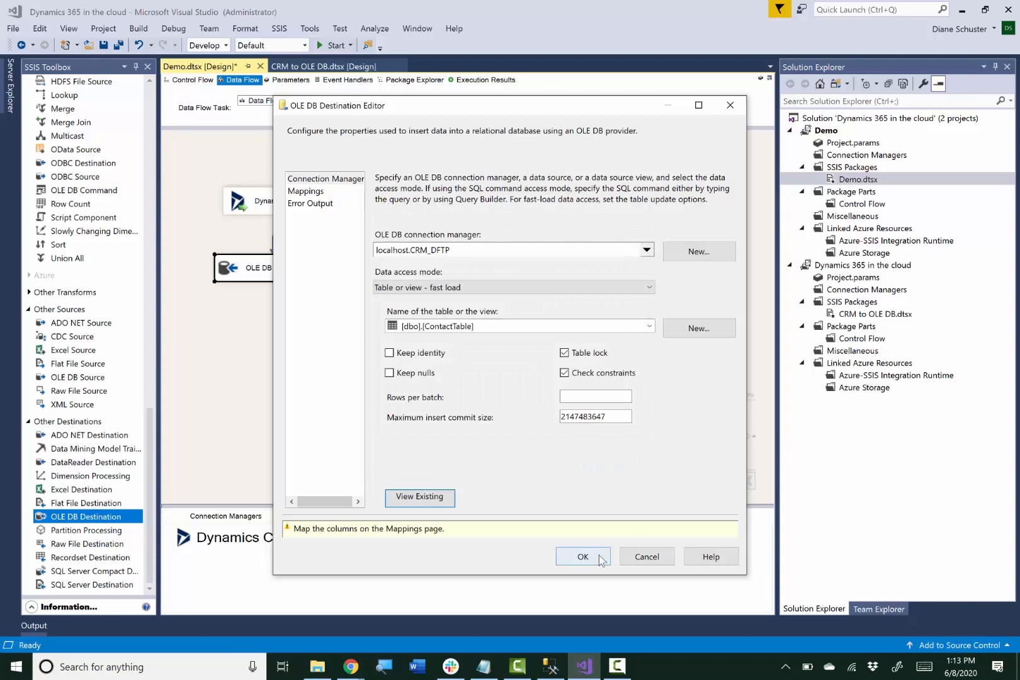
click(583, 557)
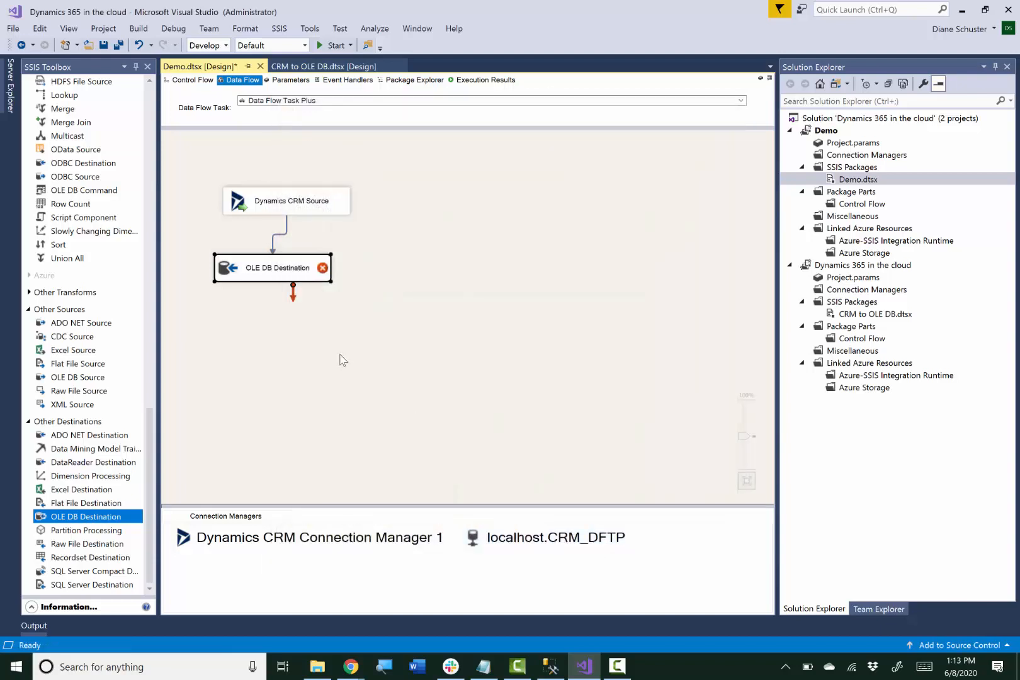
- Set ValidateExternalMetadata to False in the OLE DB Destination's advanced Component Properties
right_click(286, 268)
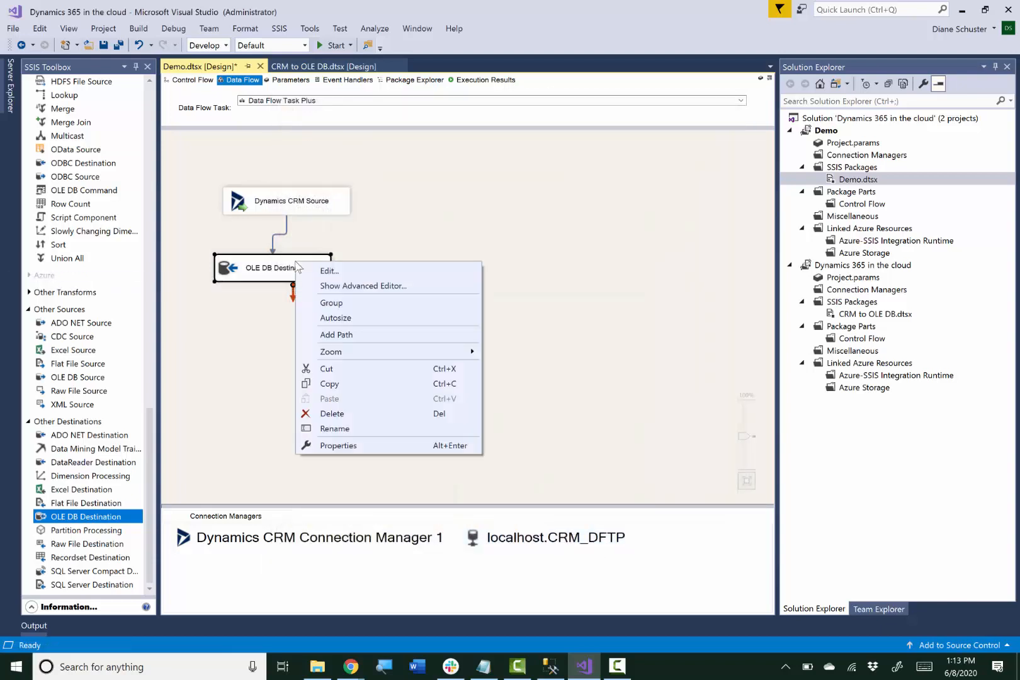
mouse_move(363, 286)
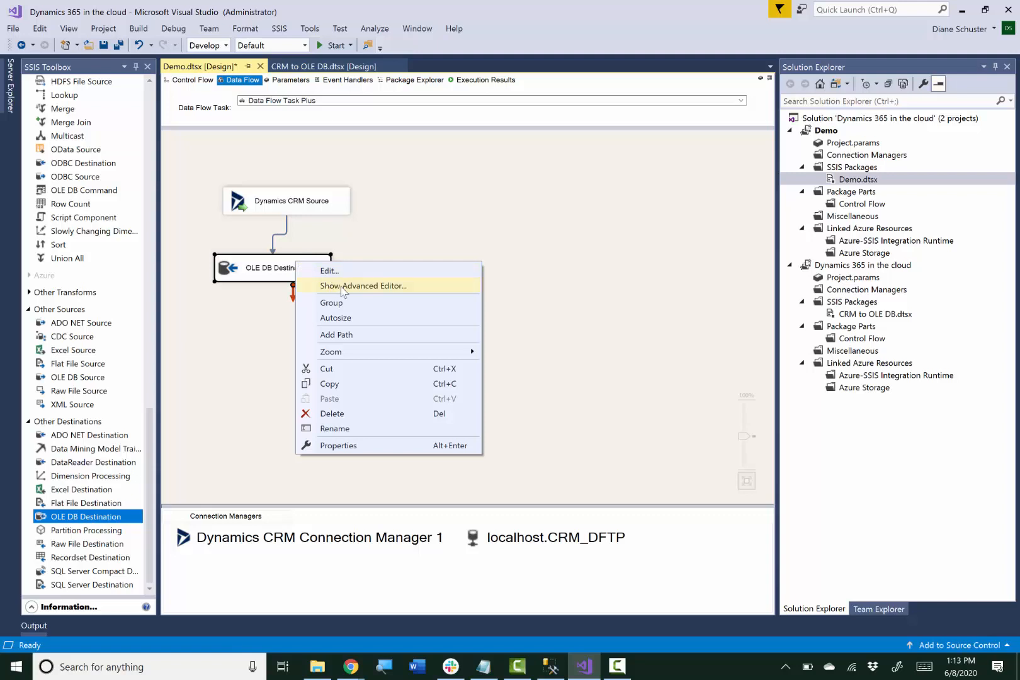
click(363, 286)
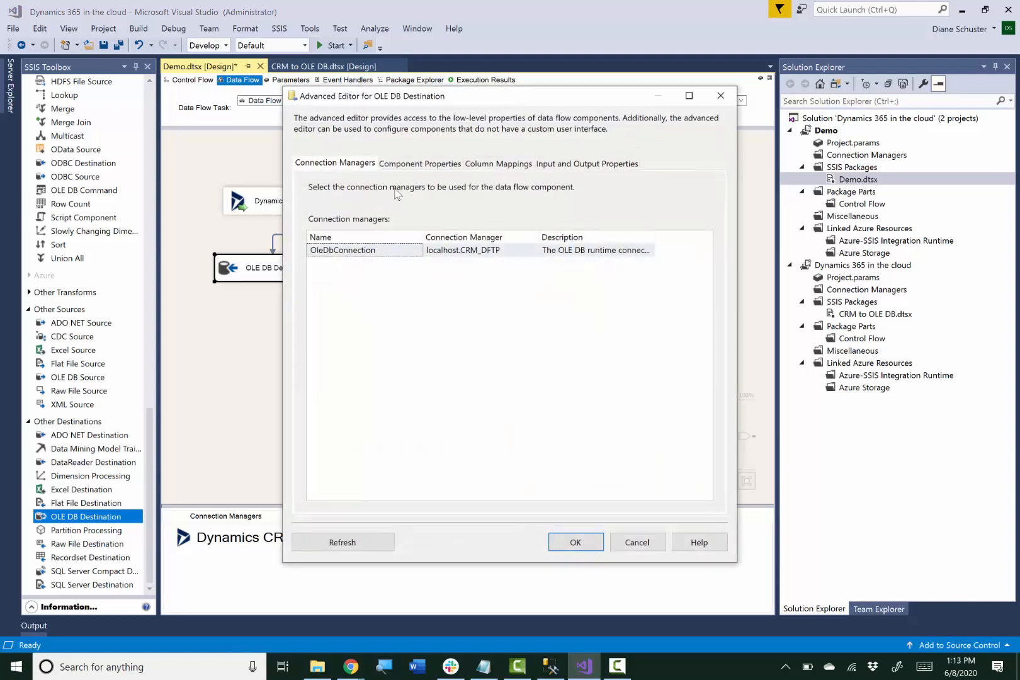
click(419, 164)
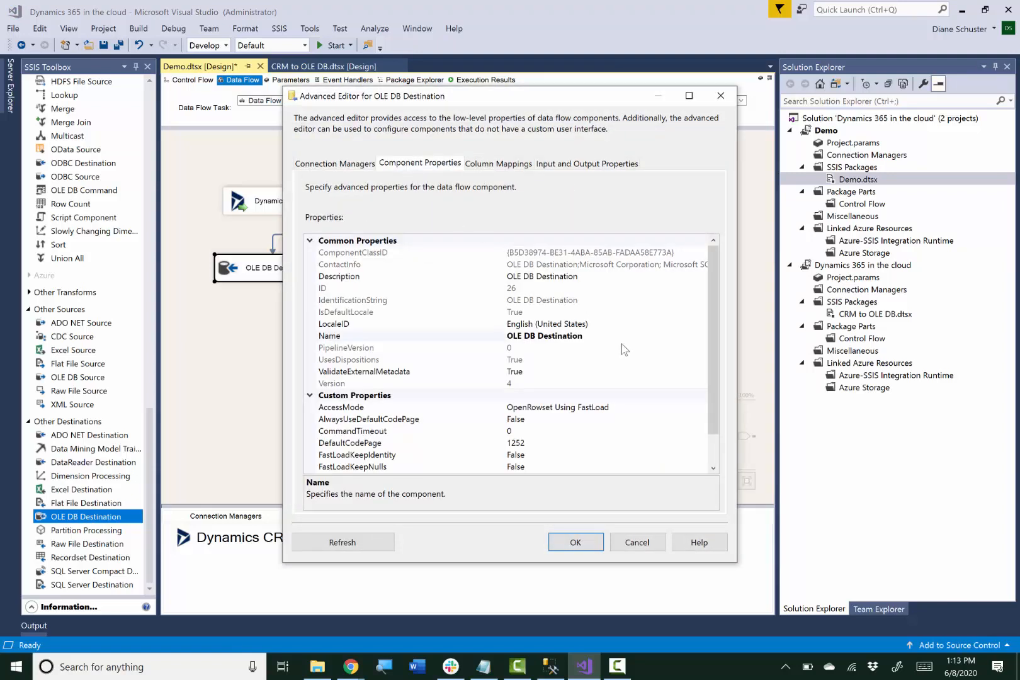
mouse_move(568, 383)
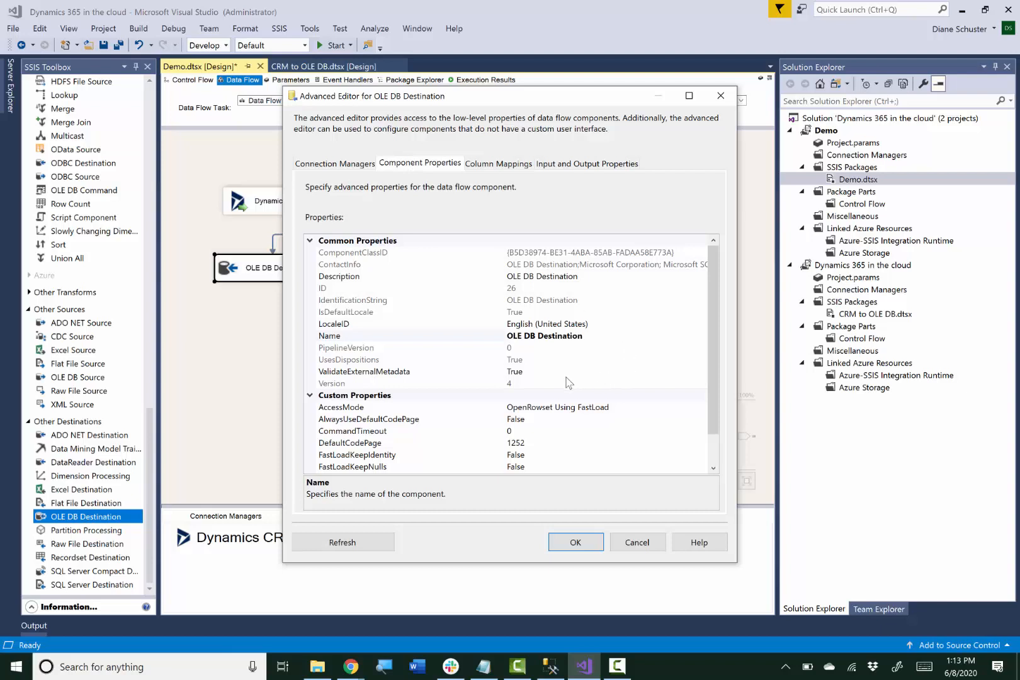
click(364, 372)
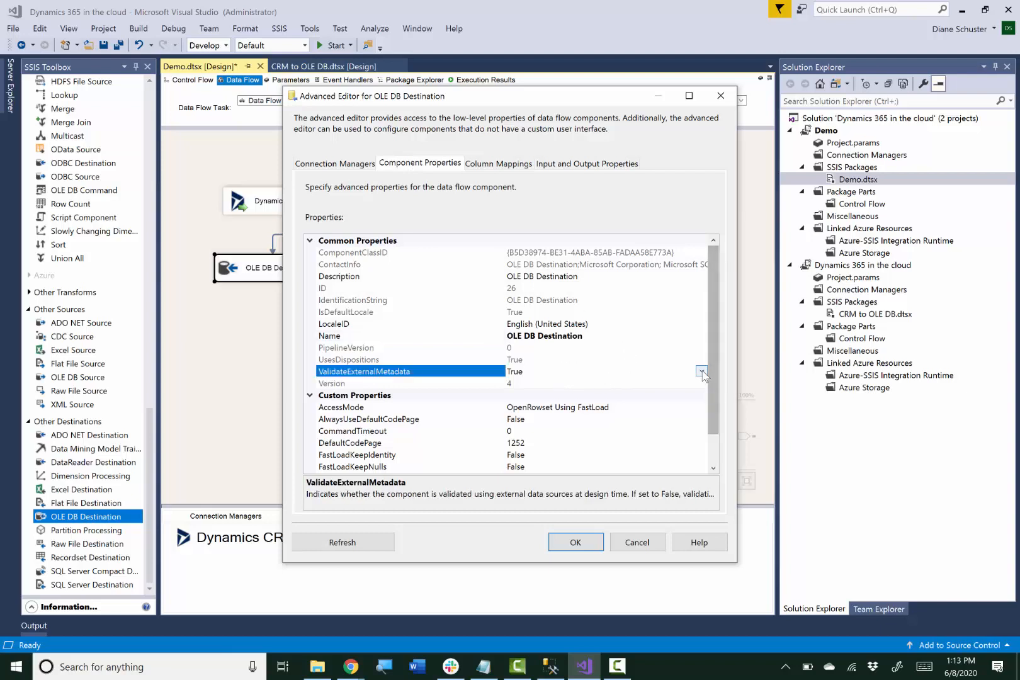
click(702, 372)
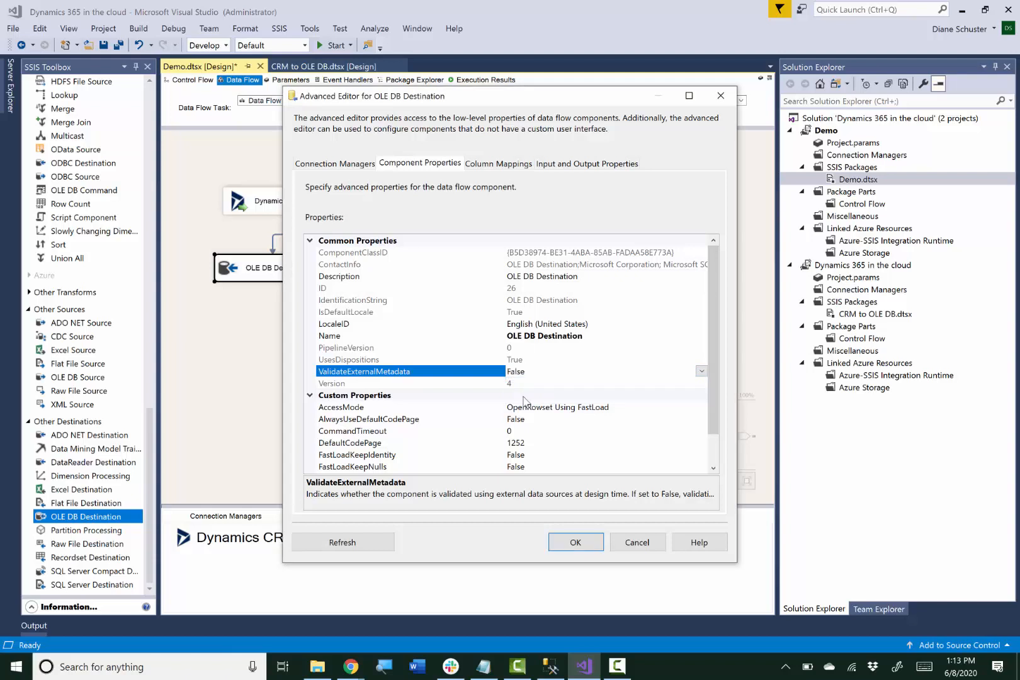
- Rename the firstname external column to THUNK_COLUMN and remove the address1_* columns from the input
click(587, 164)
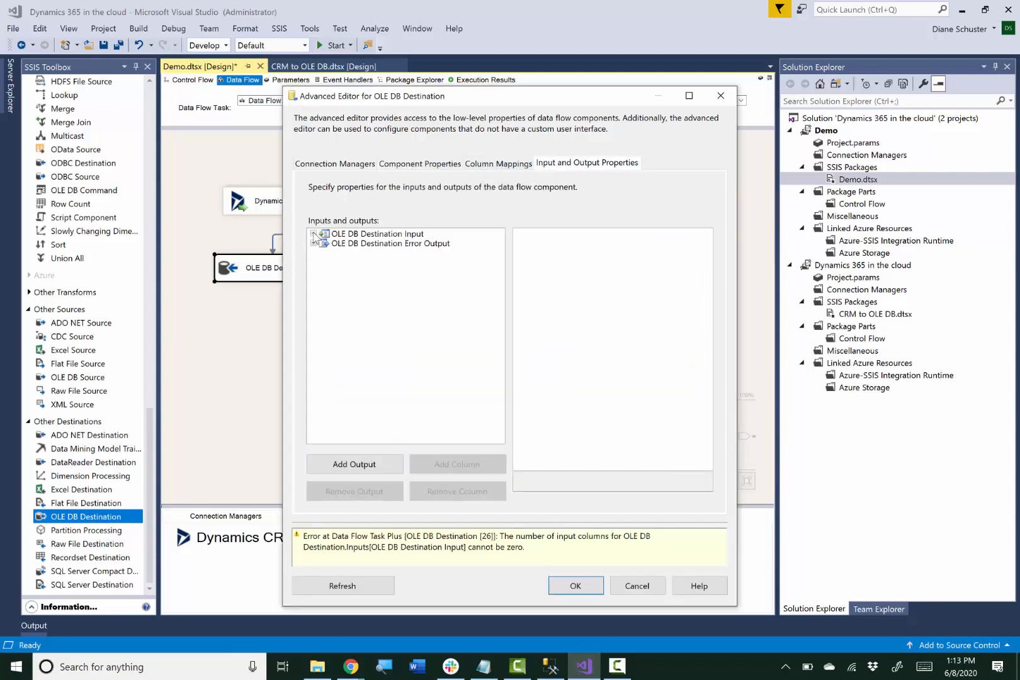
click(313, 234)
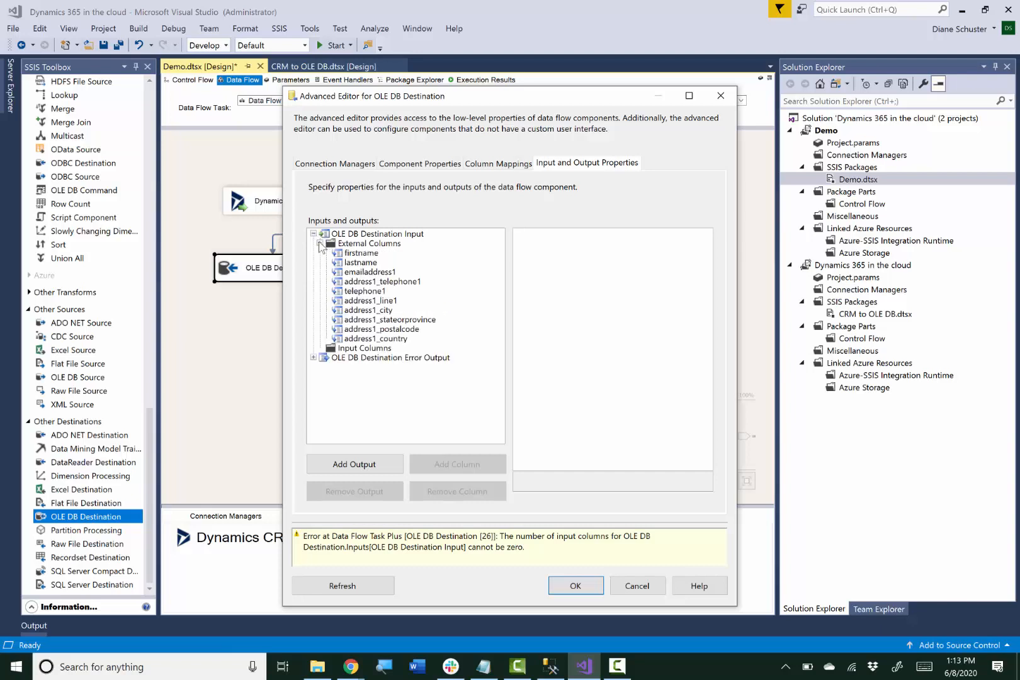
click(360, 253)
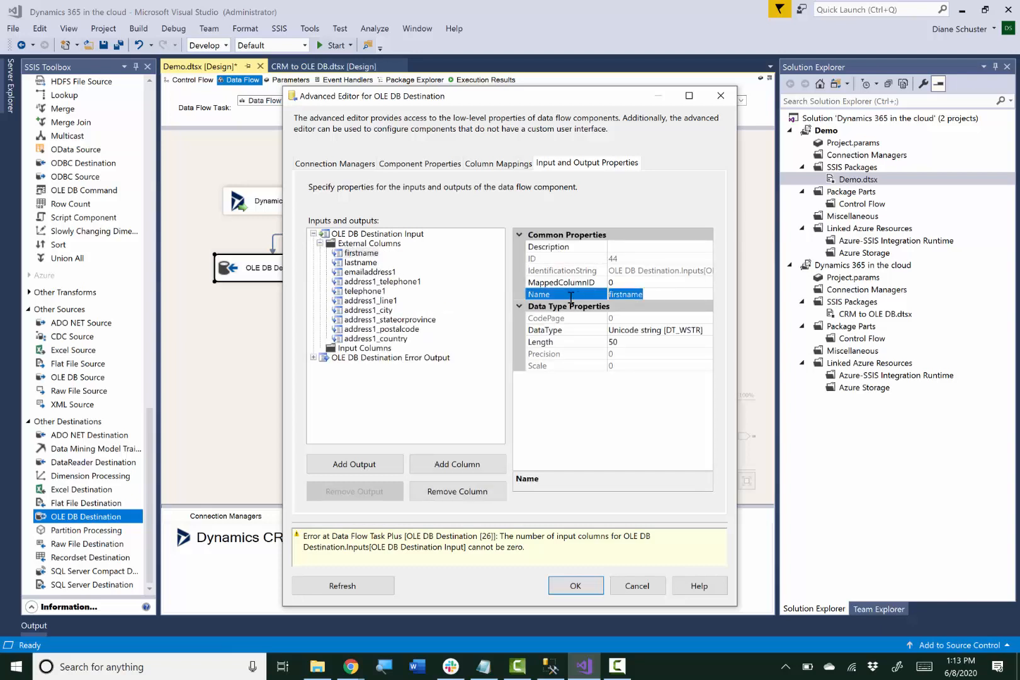
text(THUNK_)
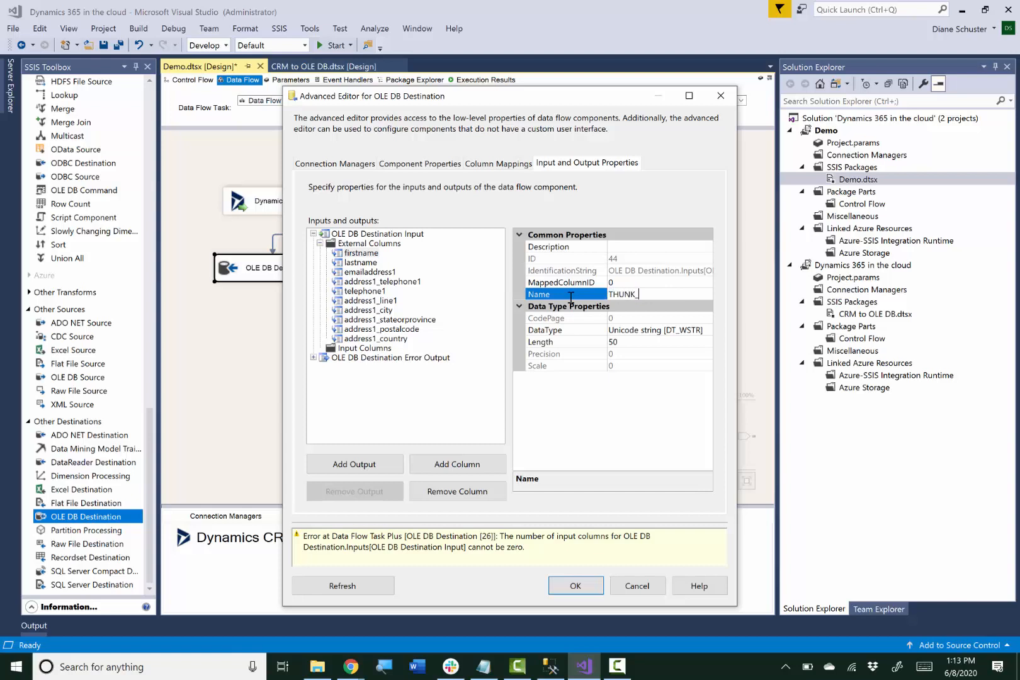
text(COLUMN)
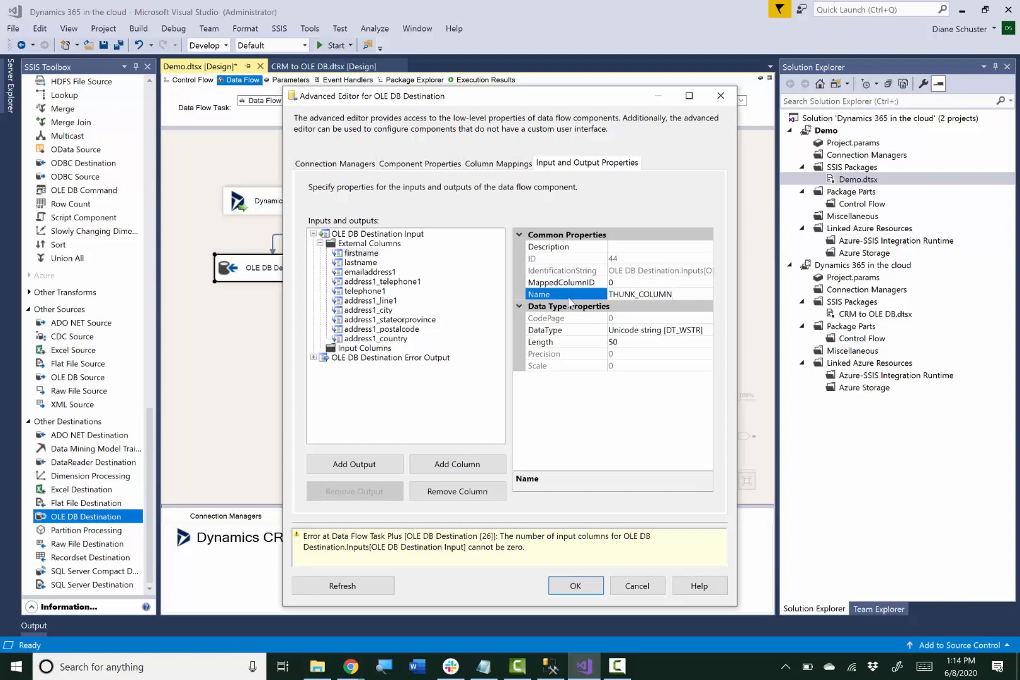
click(360, 262)
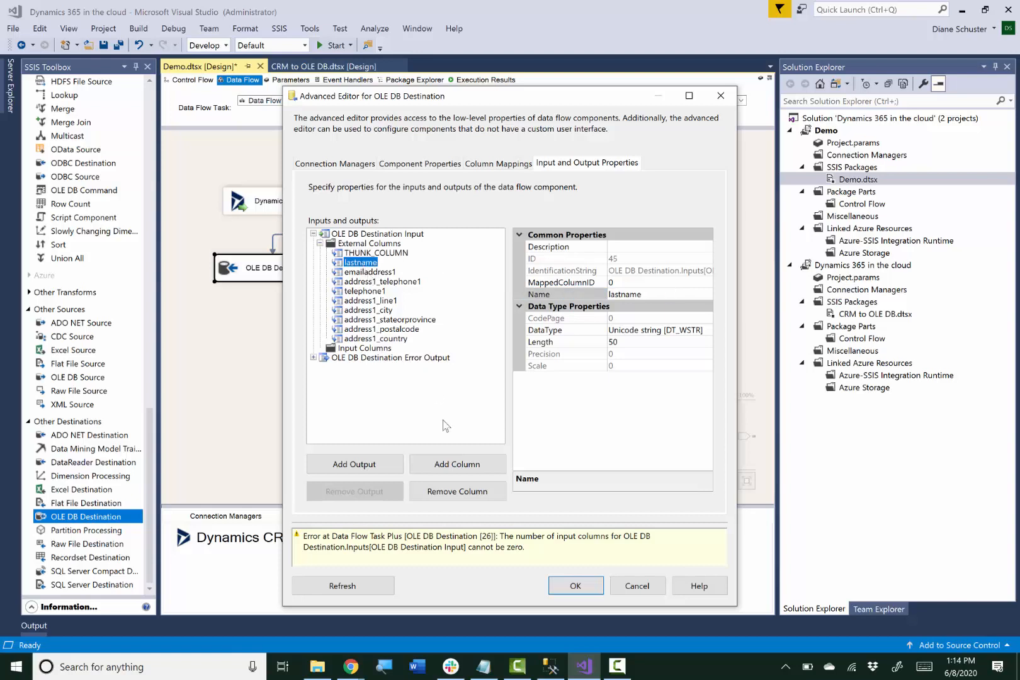
click(457, 491)
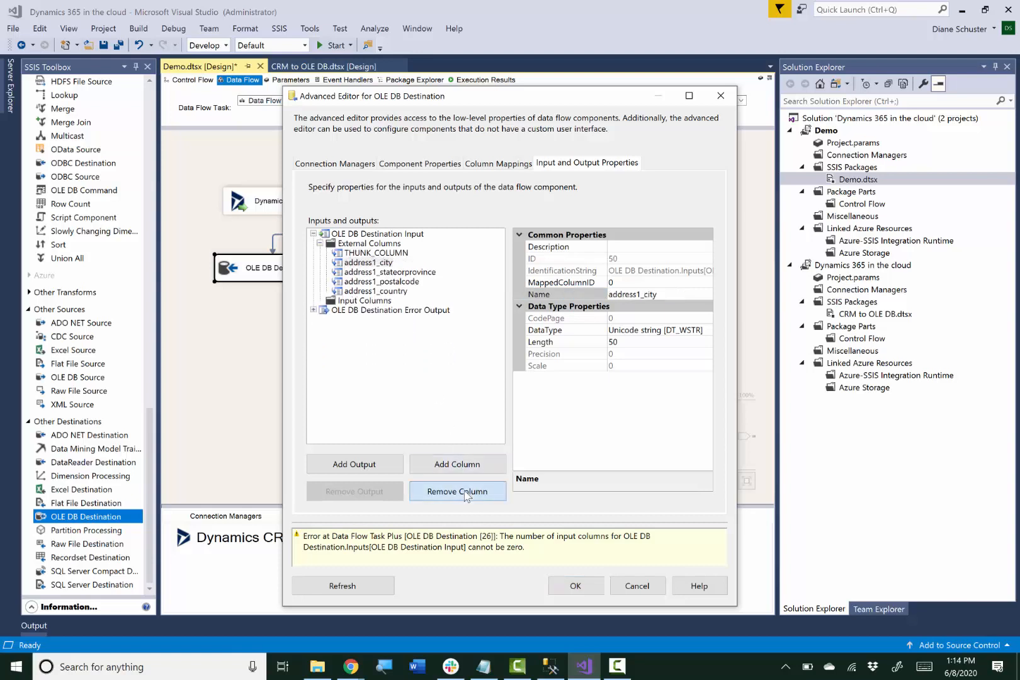
click(457, 491)
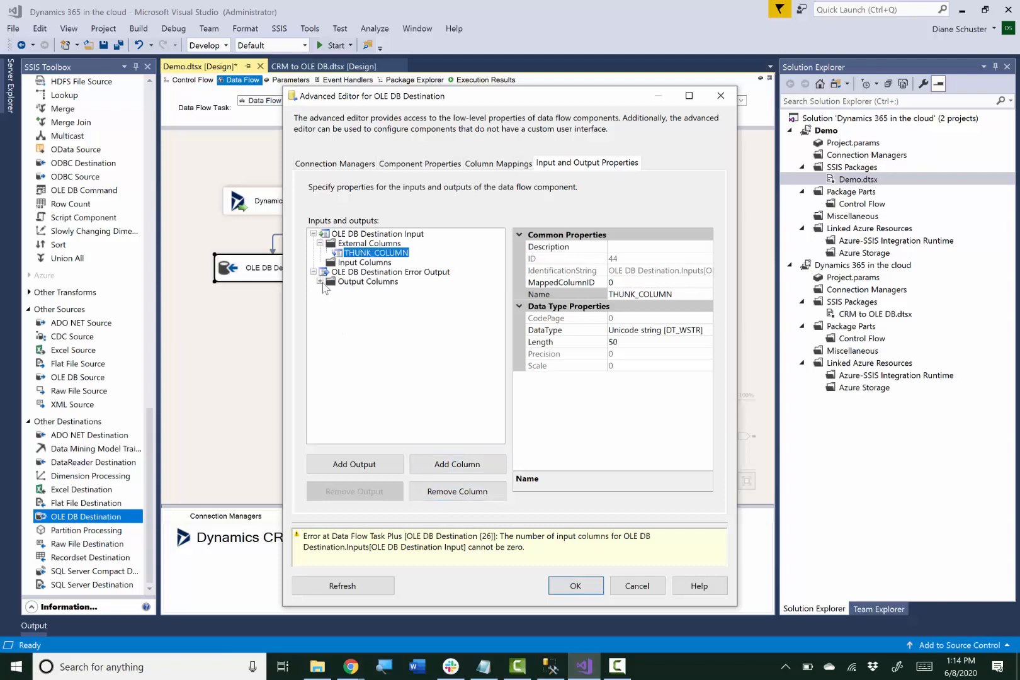
click(323, 281)
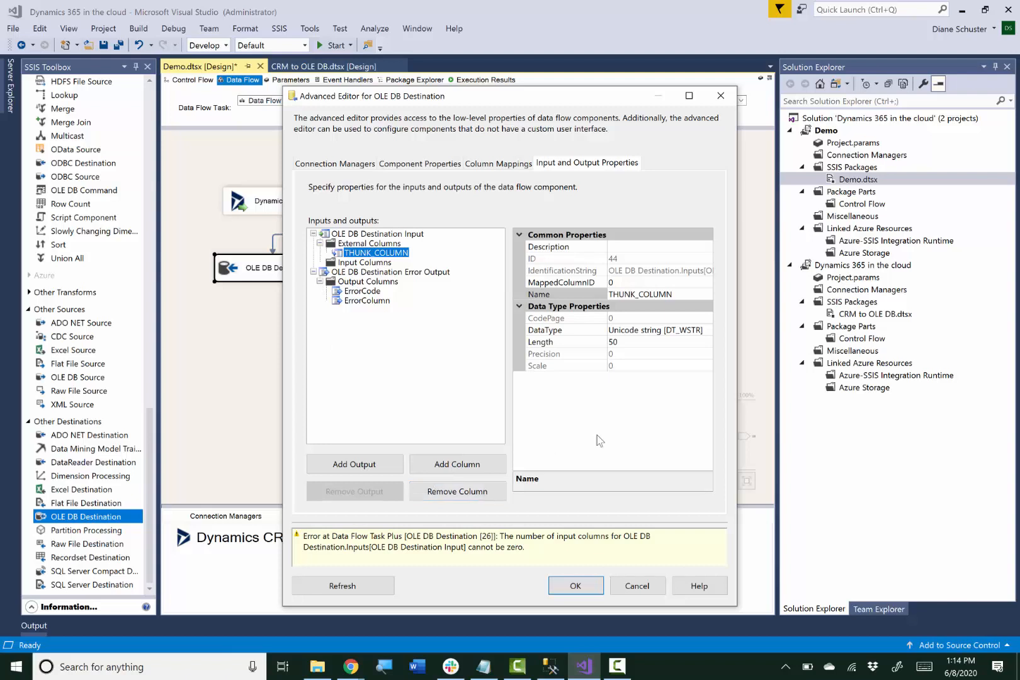
mouse_move(509, 184)
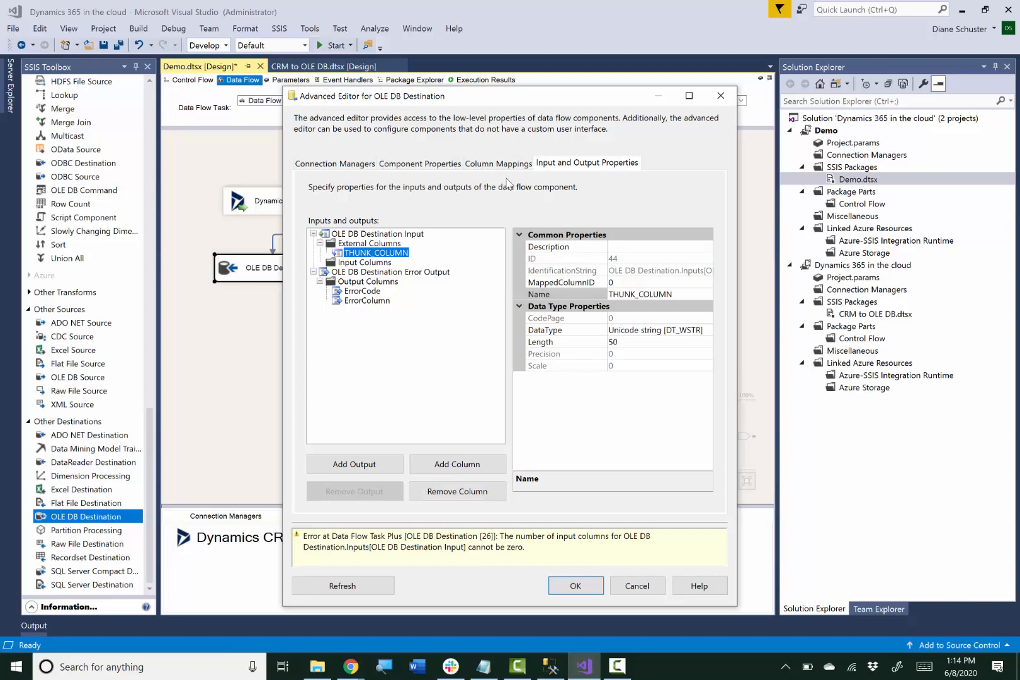
- Verify THUNK_COLUMN maps to THUNK_COLUMN and confirm the destination's advanced editor
click(499, 164)
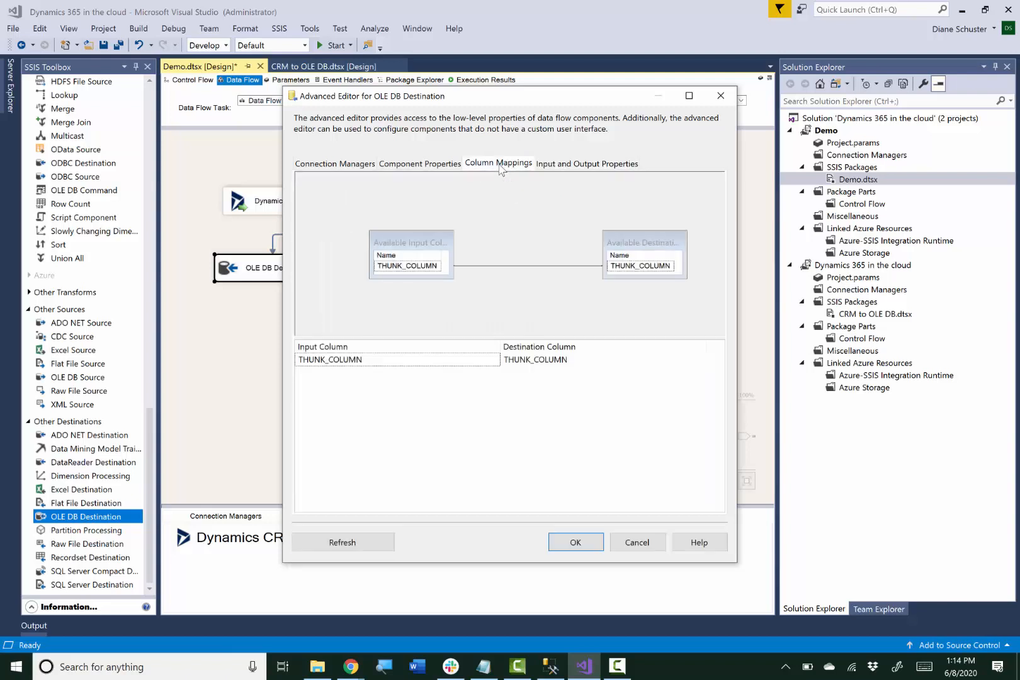
mouse_move(499, 220)
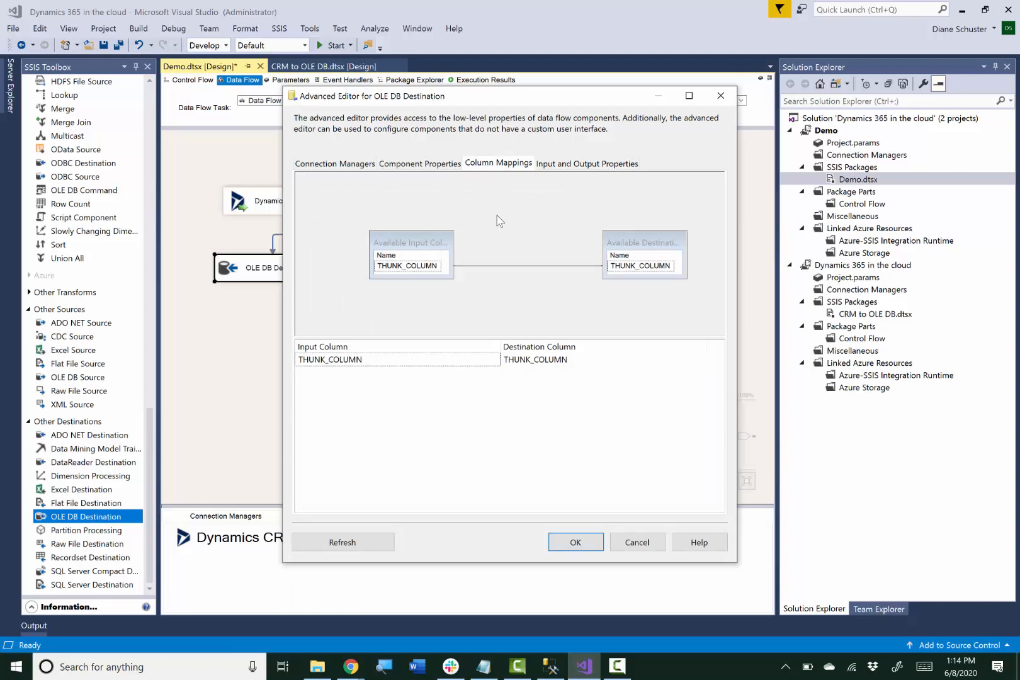
click(576, 542)
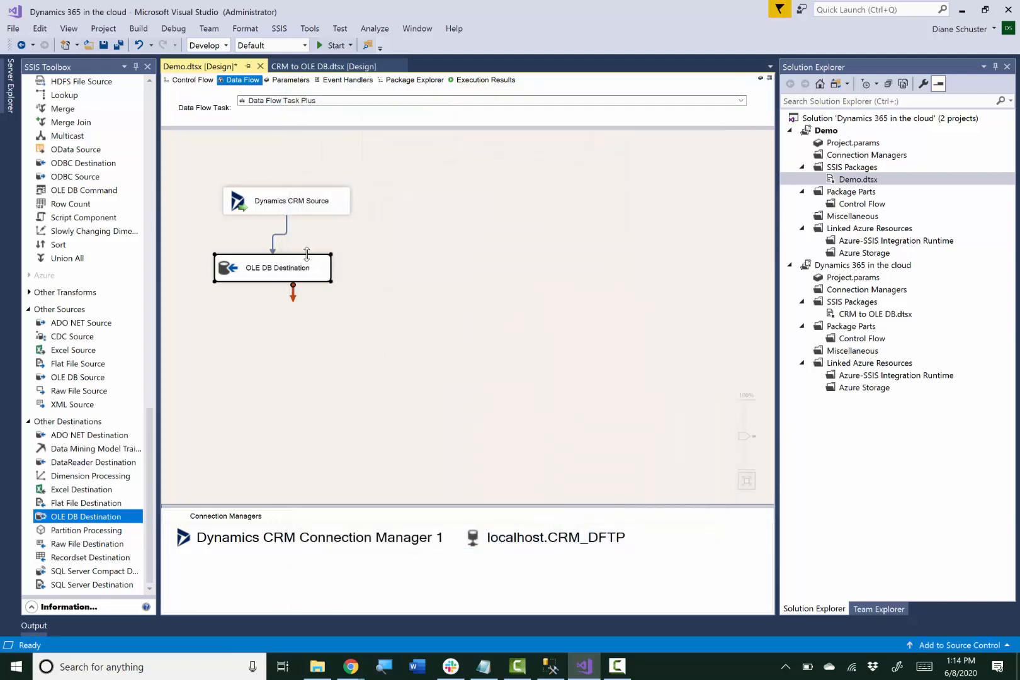
- Enable dynamic mode for Dynamics CRM Source and OLE DB Destination in the Data Flow Task Plus and confirm
click(192, 80)
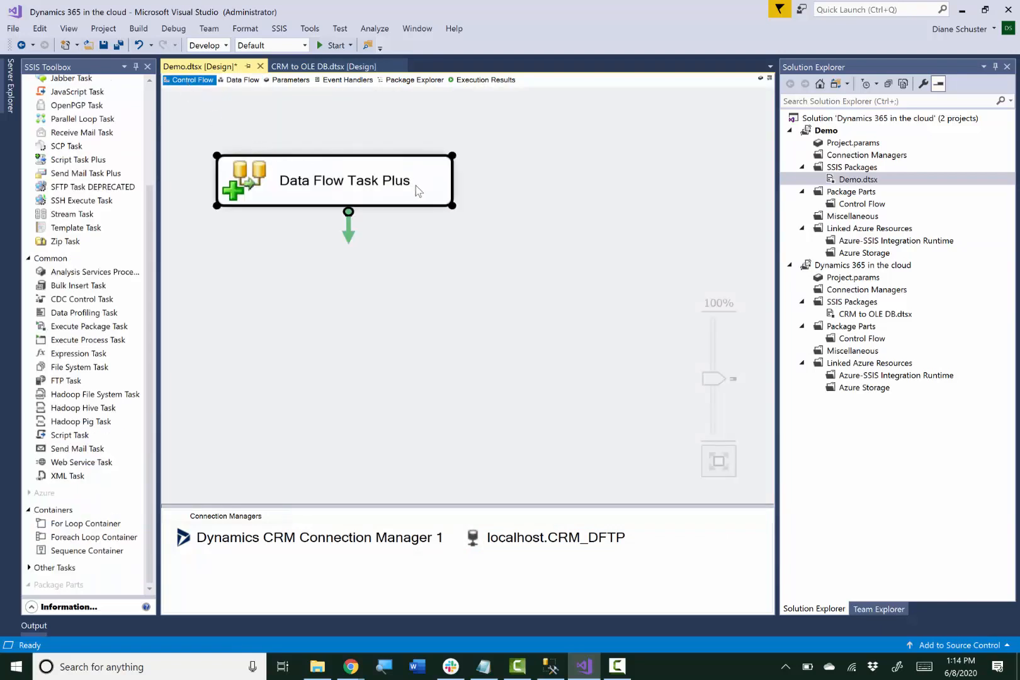
double_click(344, 181)
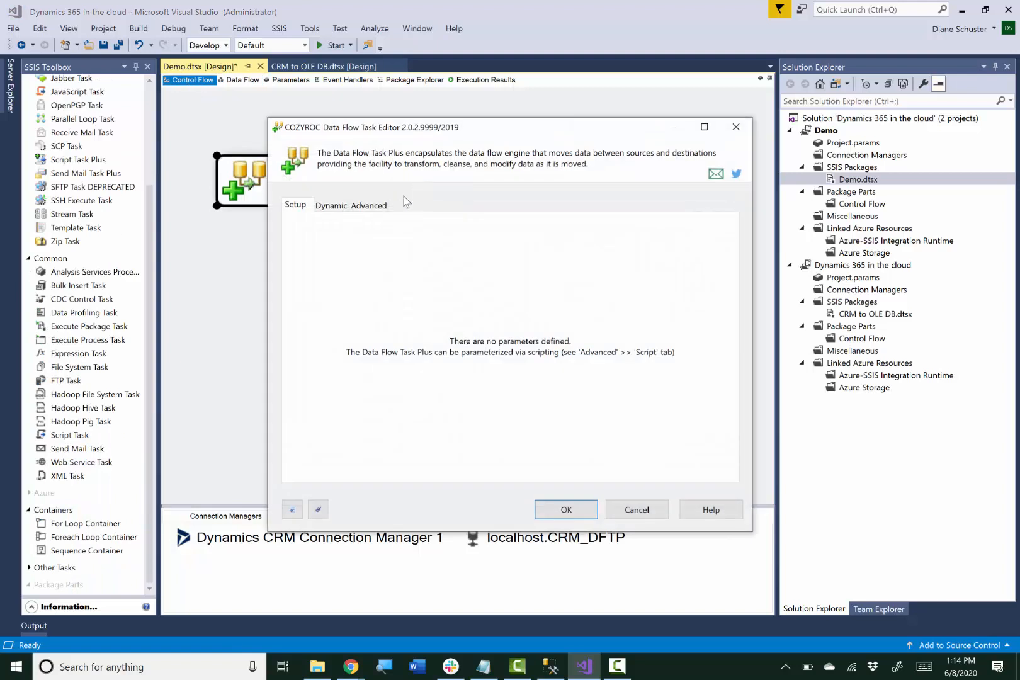
click(330, 205)
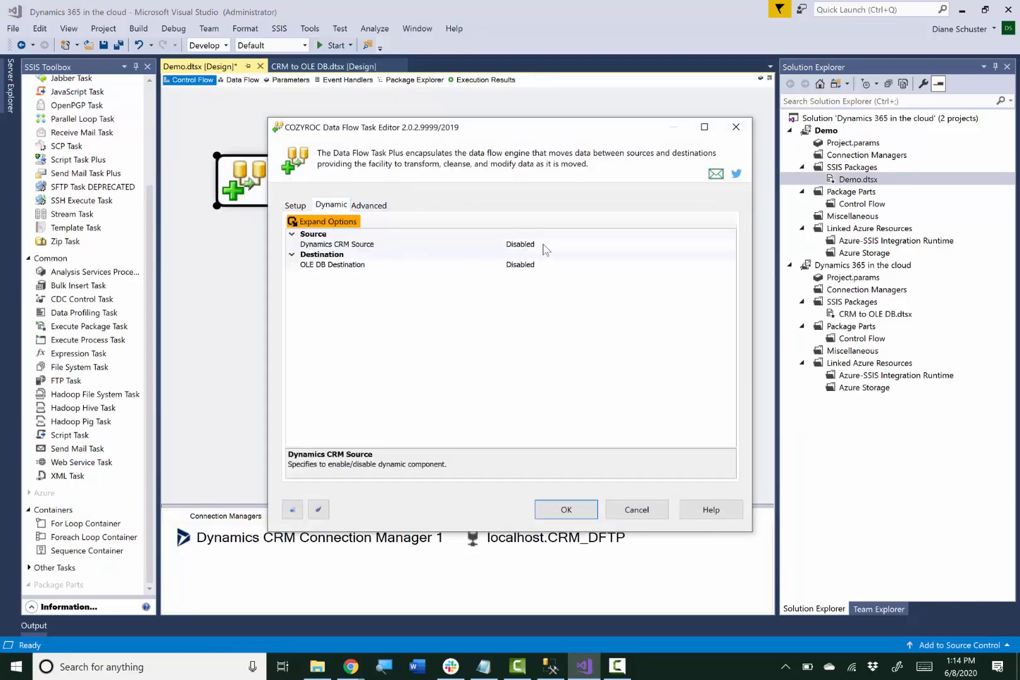
click(362, 245)
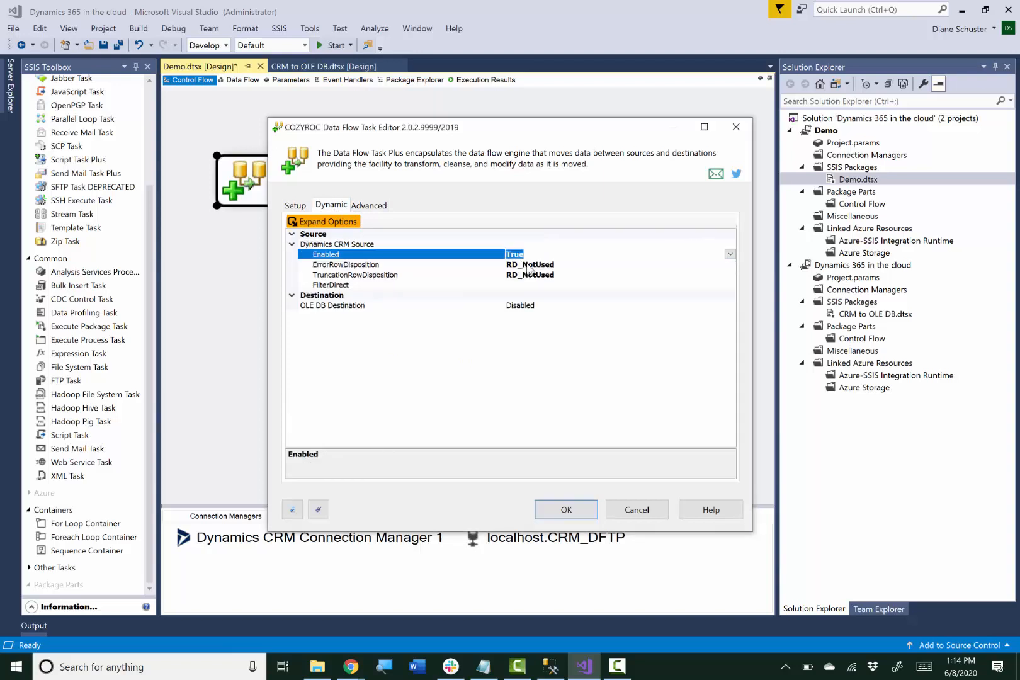
click(332, 306)
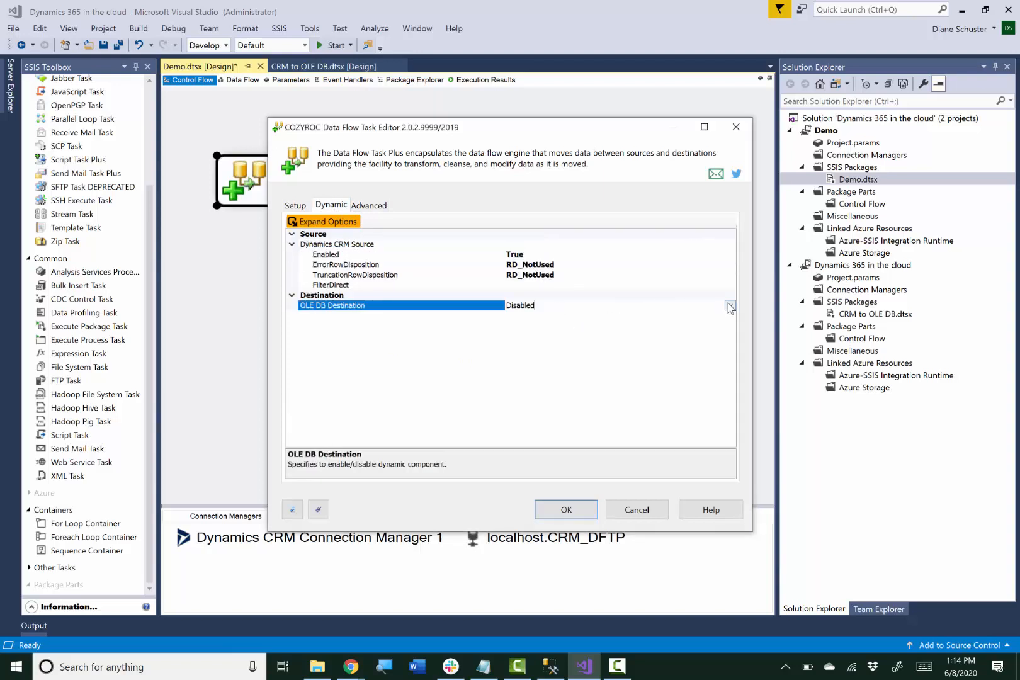
click(731, 306)
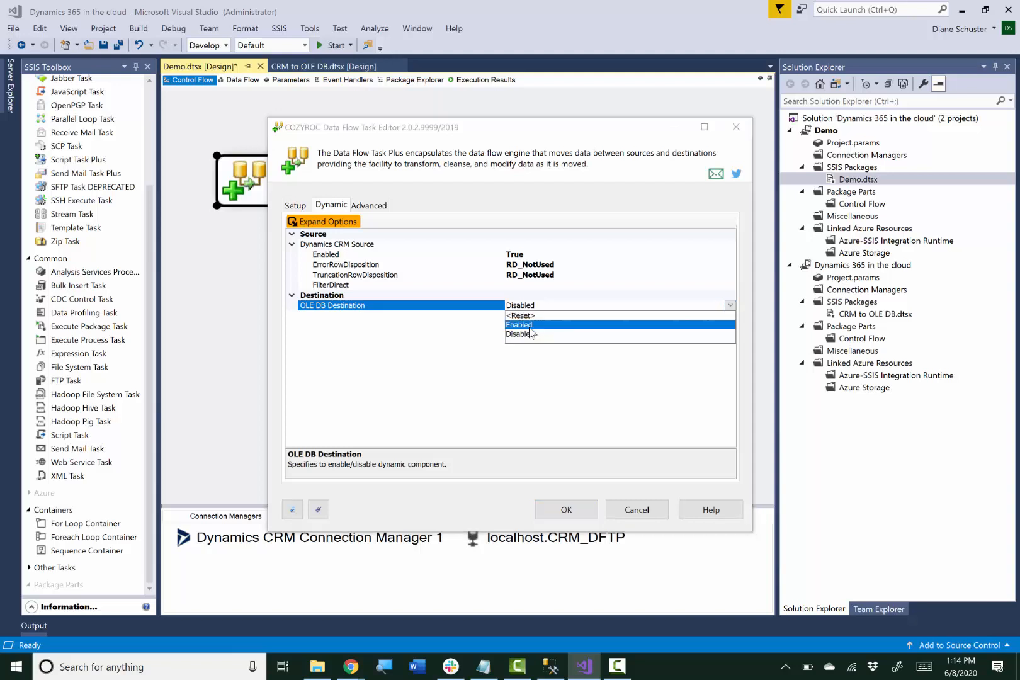
click(519, 325)
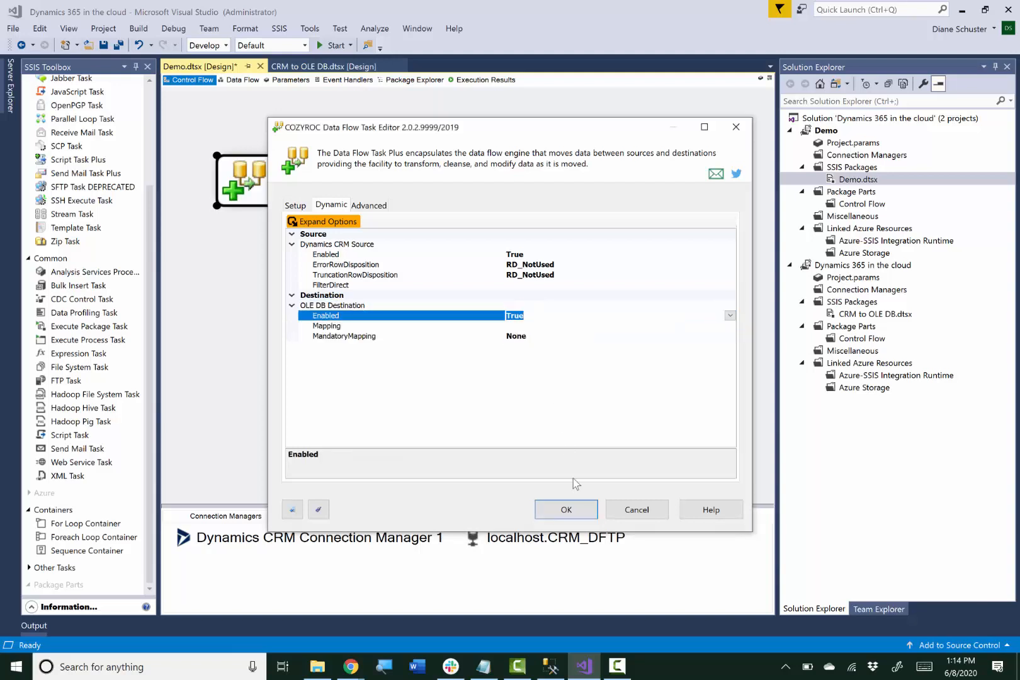
click(567, 510)
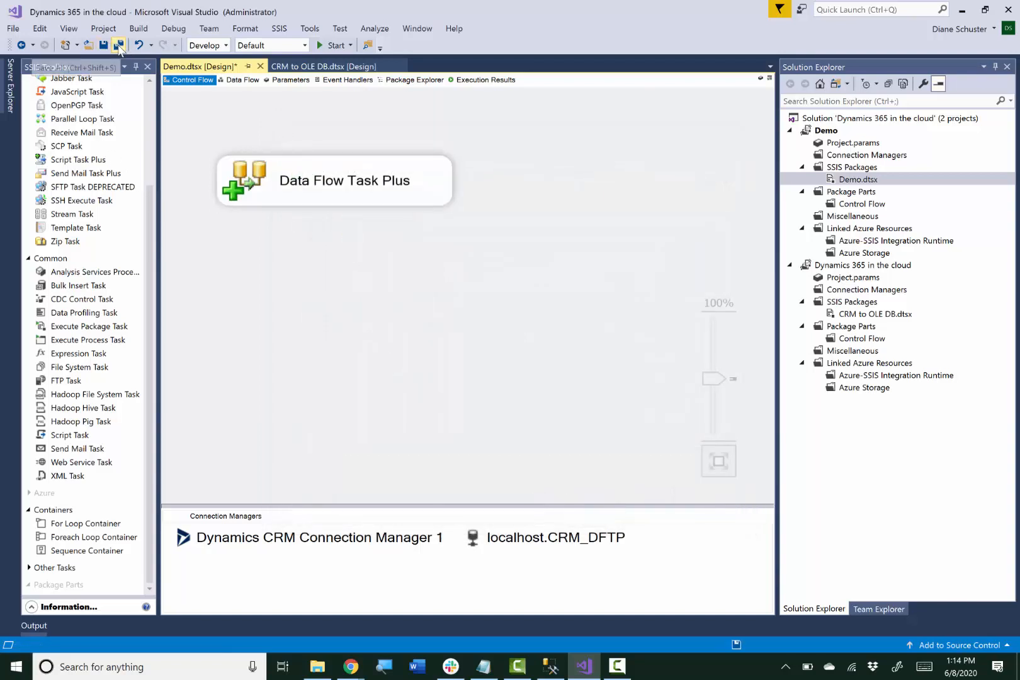
- Save all, run the package until Data Flow Task Plus shows success, then stop debugging
click(117, 46)
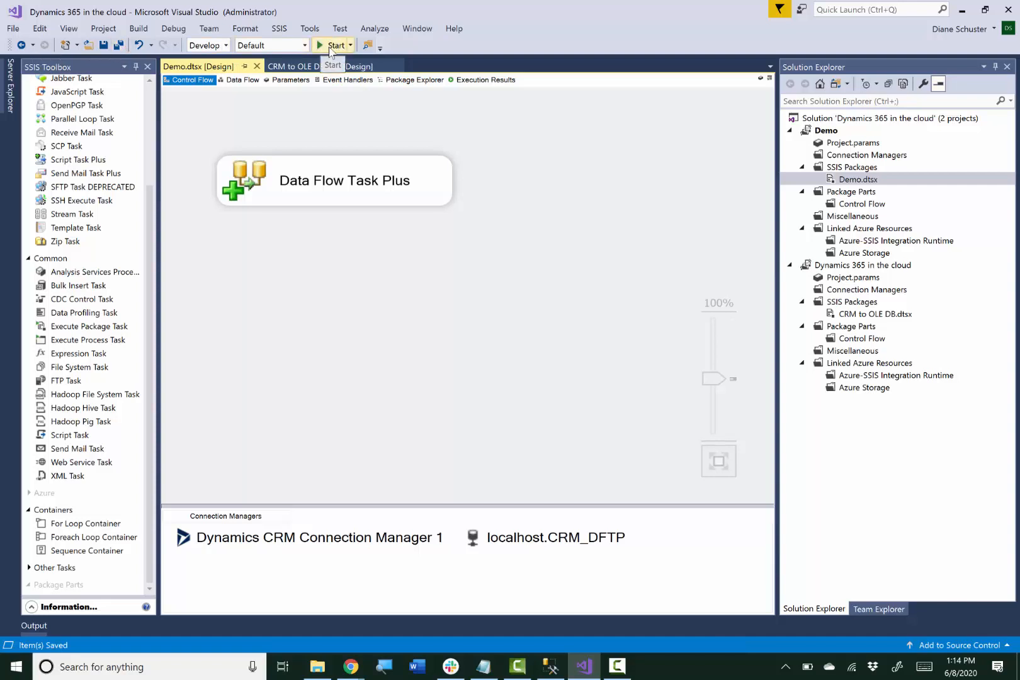
click(327, 46)
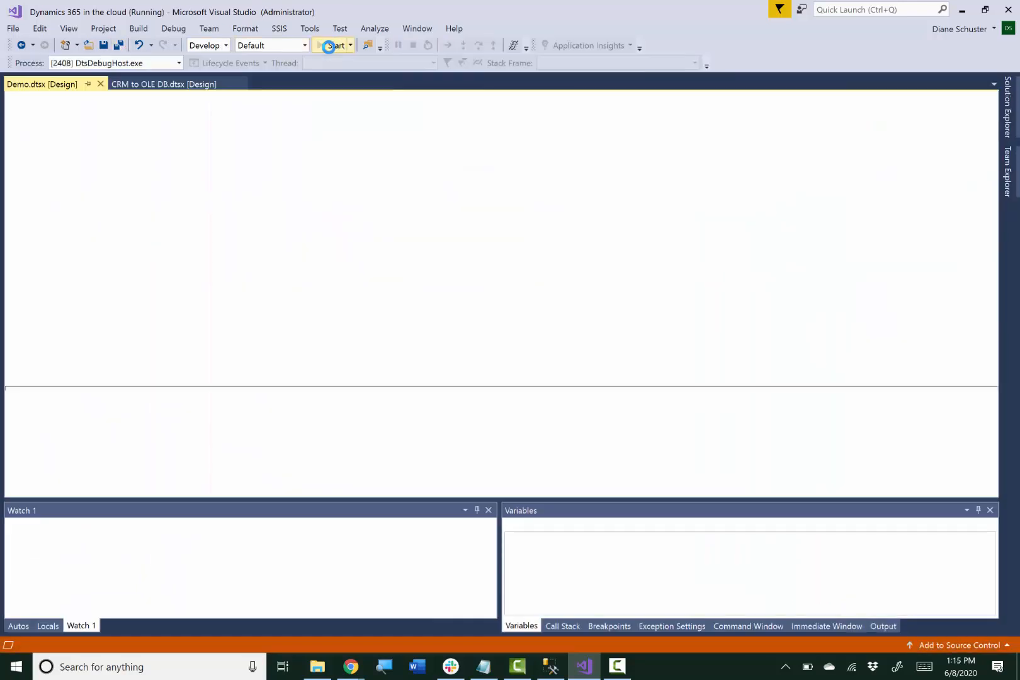
click(327, 45)
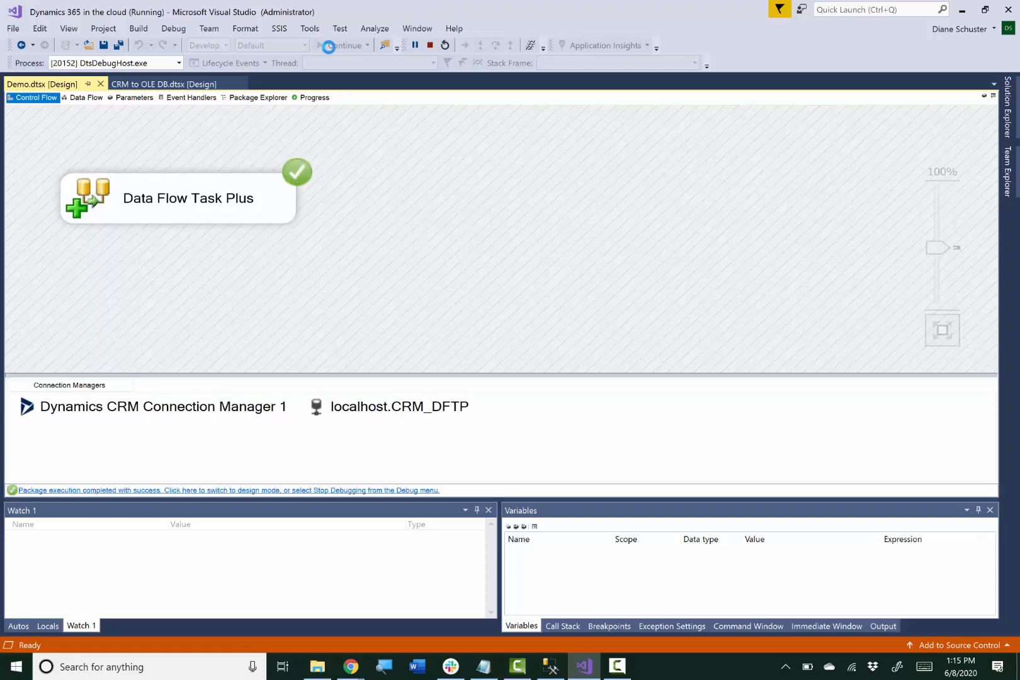
mouse_move(418, 62)
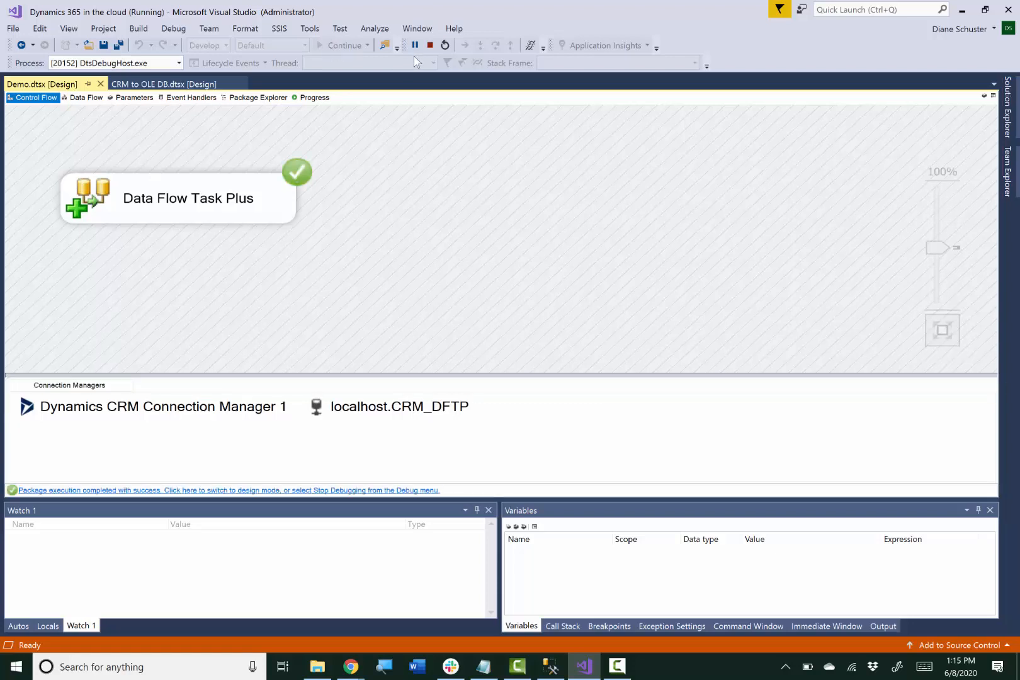
click(428, 45)
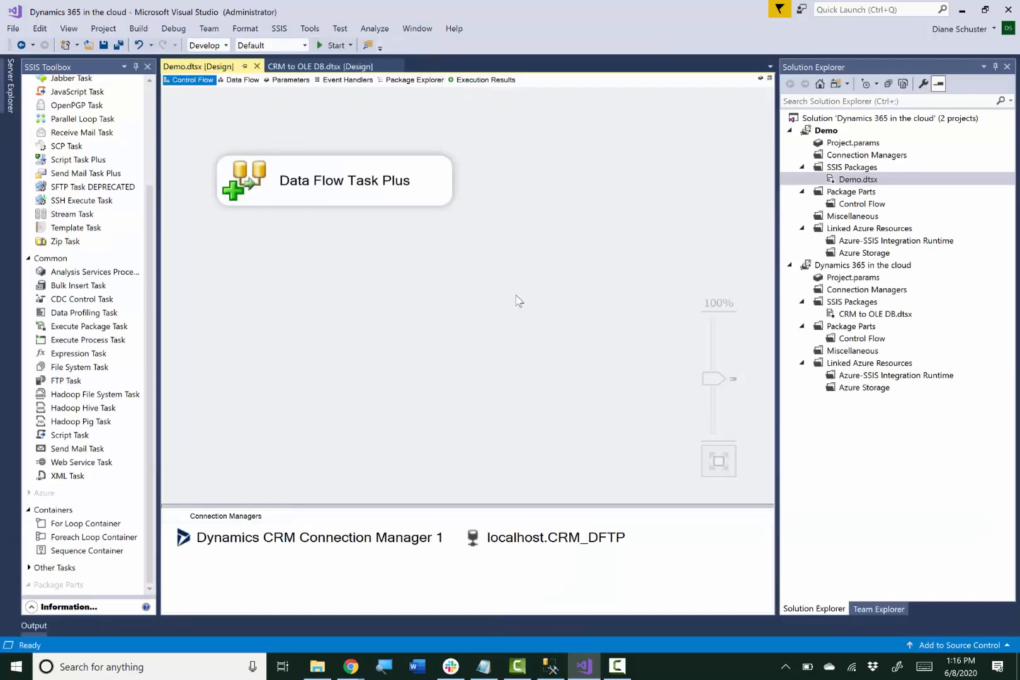
- Switch to SSMS and execute SELECT * FROM [dbo].[ContactTable] to show the loaded contact rows
click(549, 666)
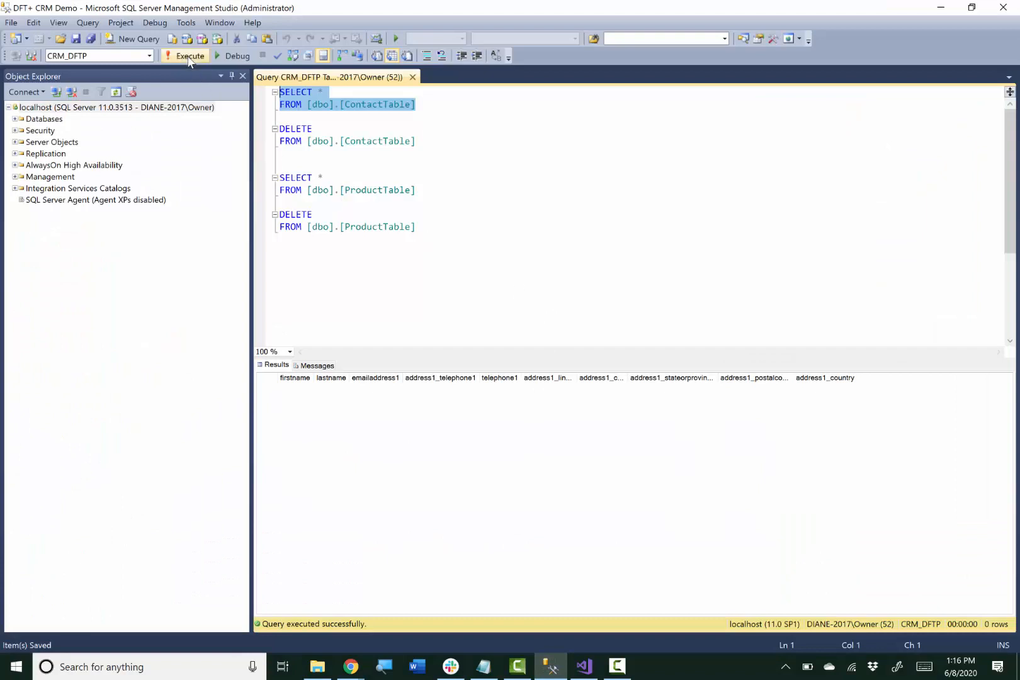
click(189, 56)
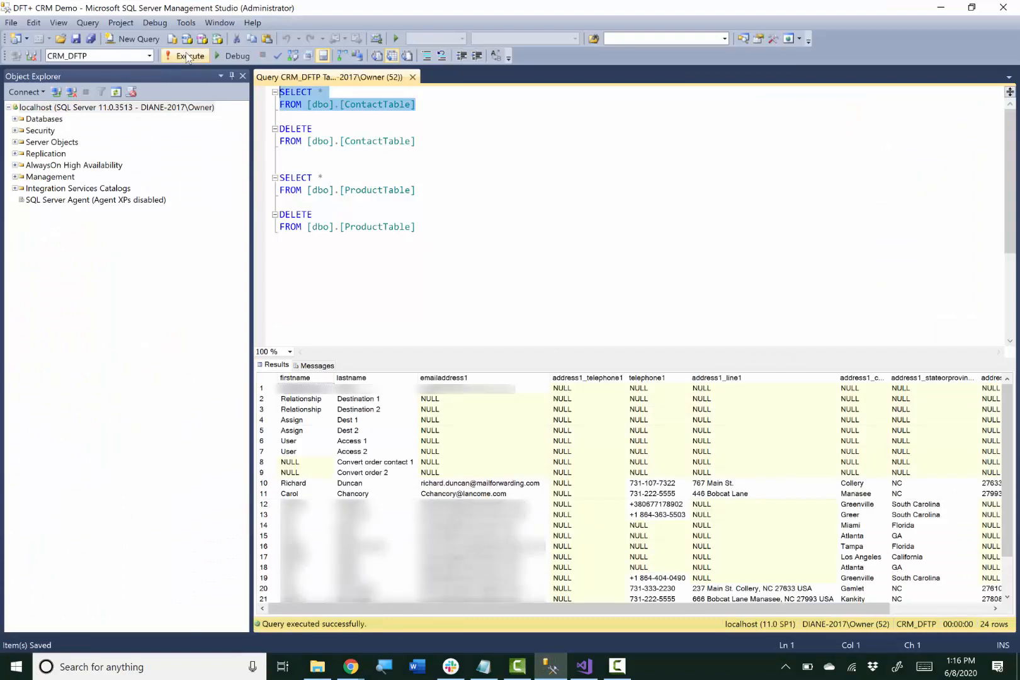